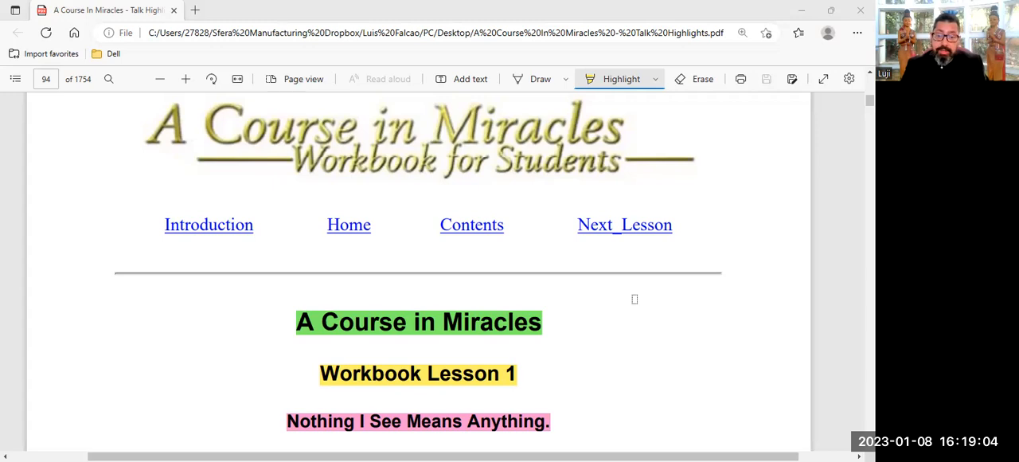
pyautogui.moveTo(611, 296)
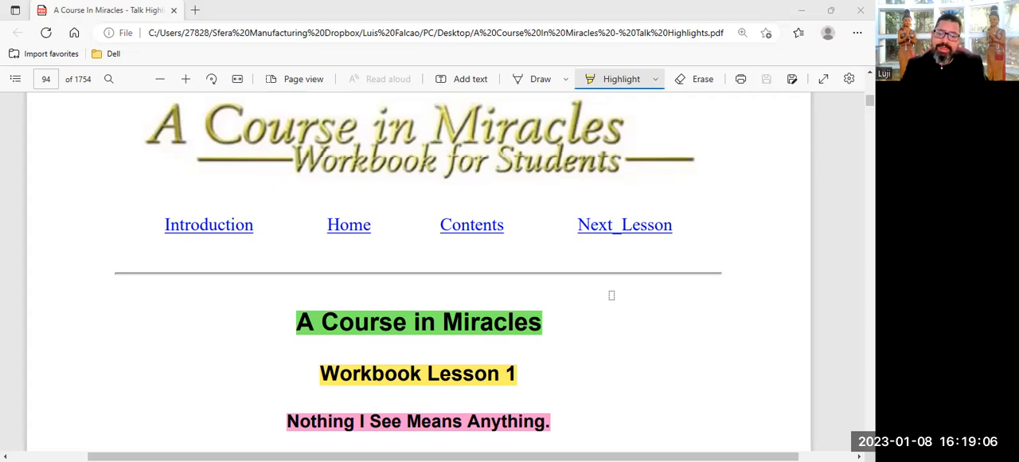
# Scroll down to Lesson 1's look-around instruction beginning "This table does not mean anything.".
pyautogui.scroll(-3)
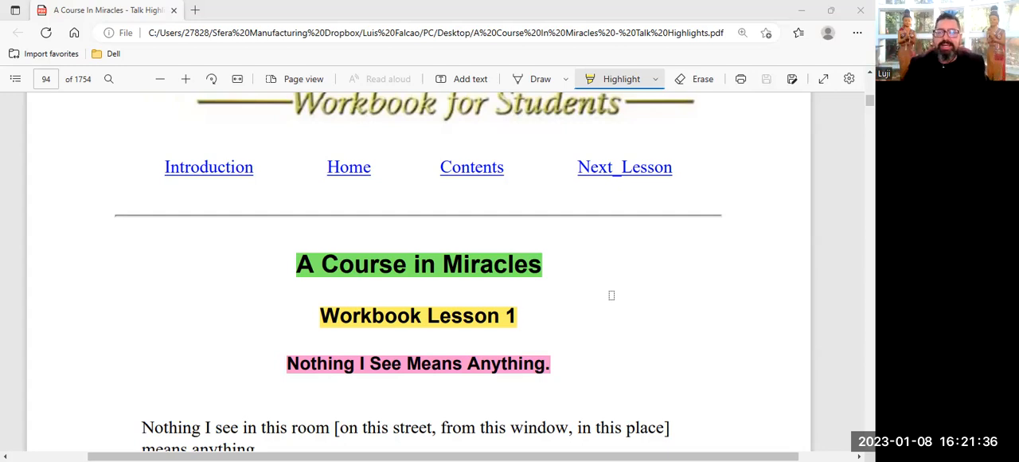
pyautogui.scroll(-3)
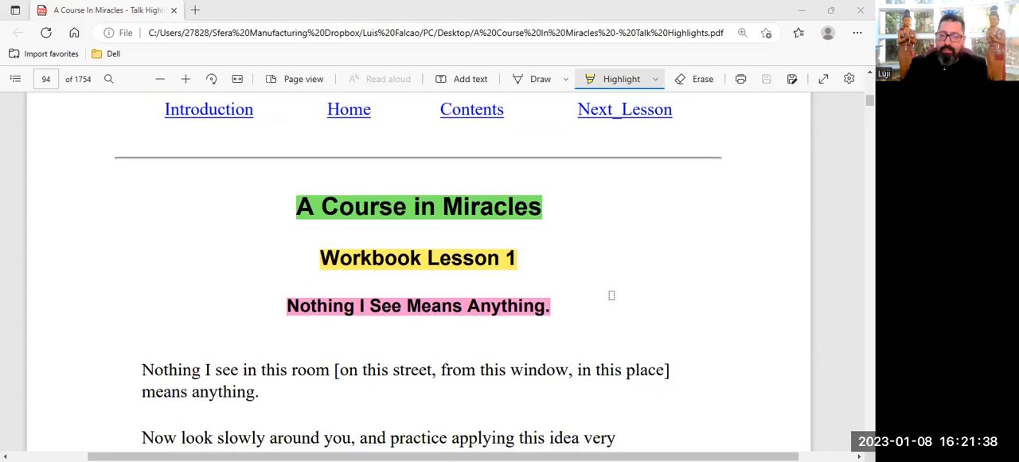
pyautogui.scroll(-3)
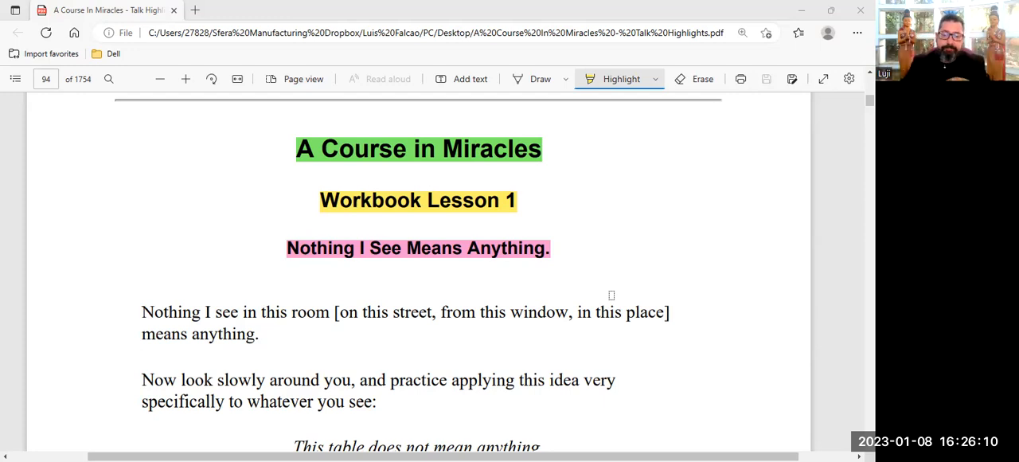
# Scroll through Lesson 1's examples to the page 95 note that the statements follow no order.
pyautogui.scroll(-3)
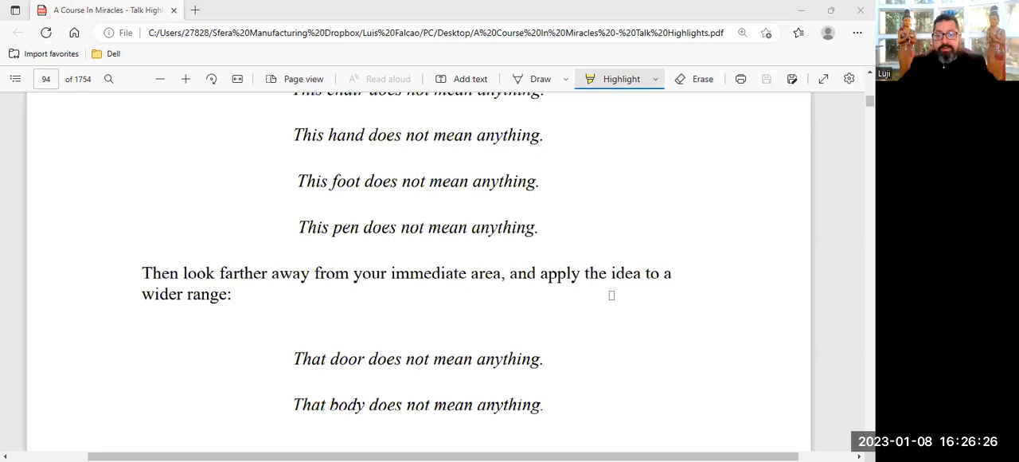
pyautogui.scroll(-3)
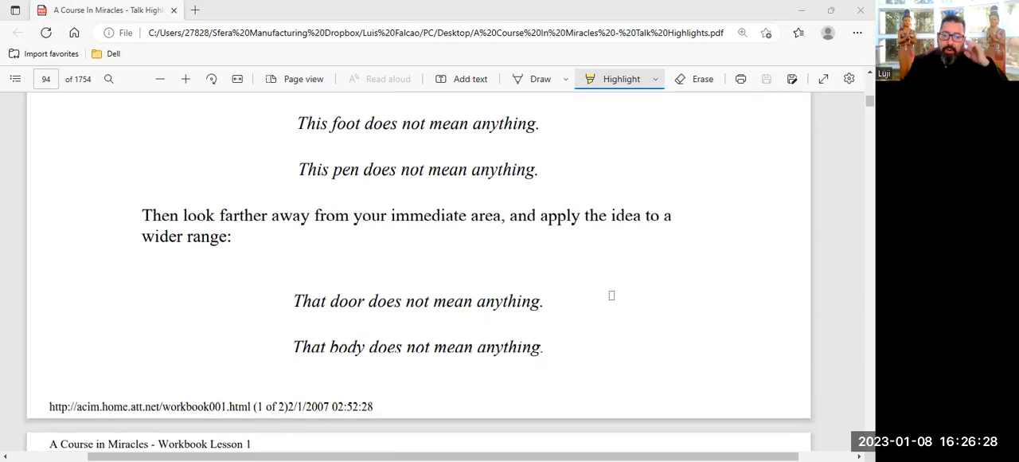
pyautogui.scroll(-3)
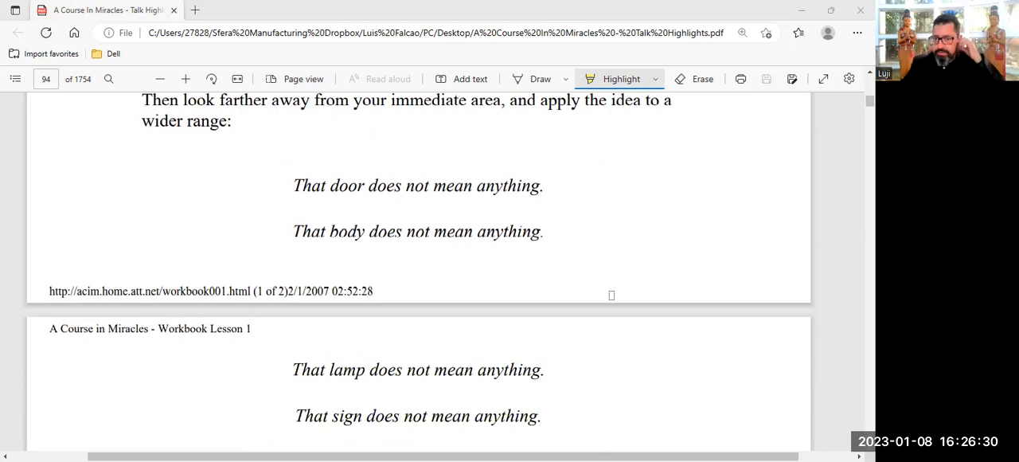
pyautogui.scroll(-3)
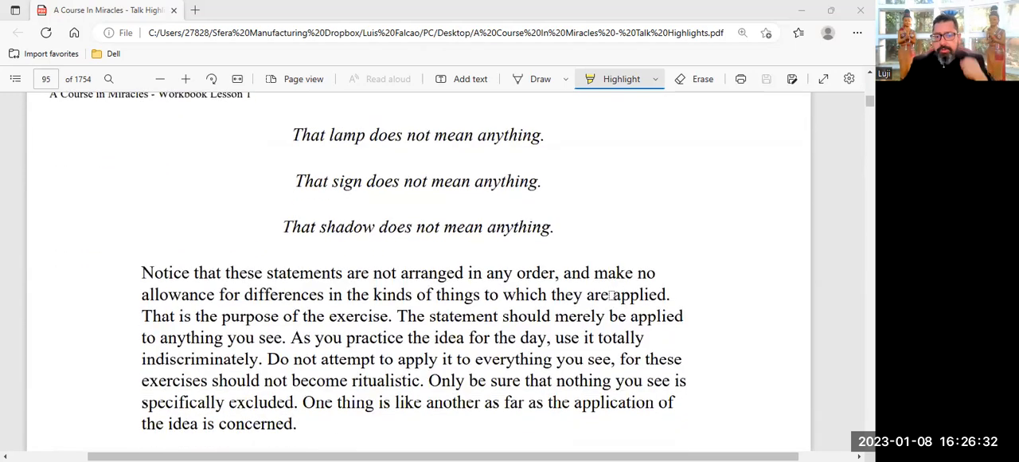
pyautogui.scroll(-3)
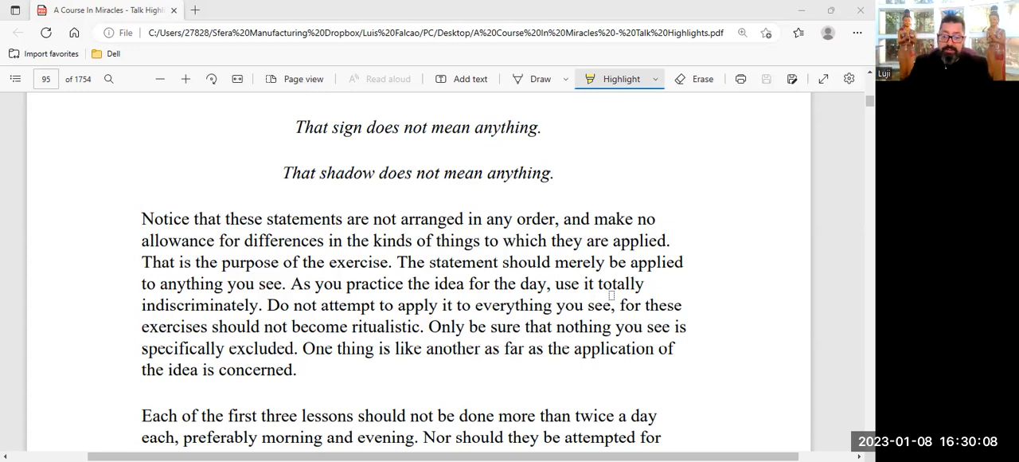
pyautogui.scroll(-3)
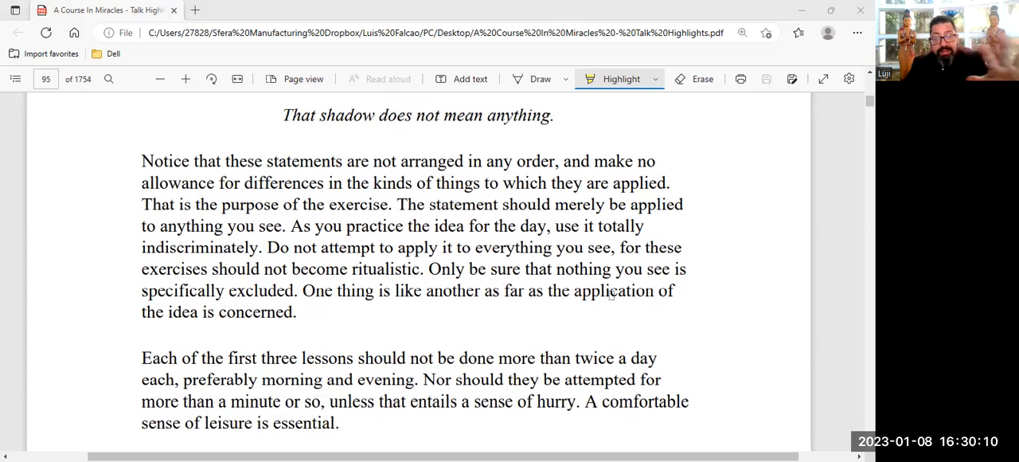
pyautogui.scroll(-3)
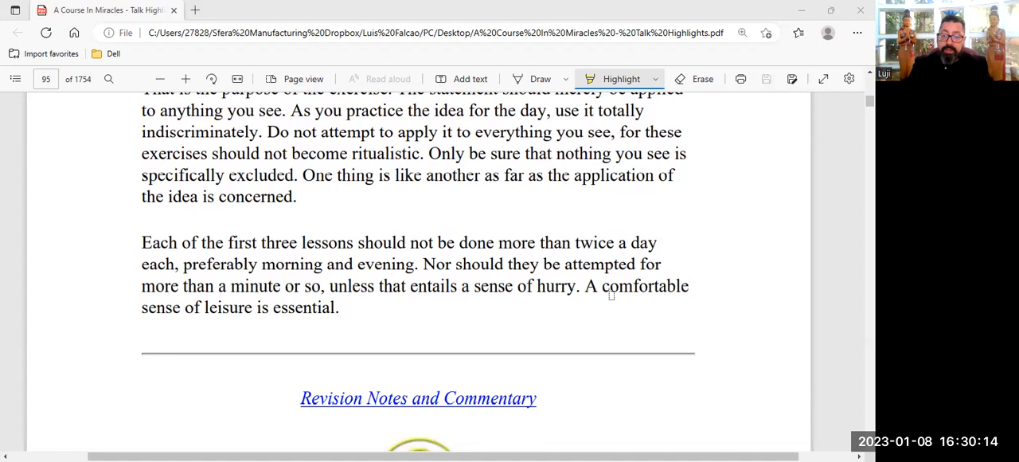
# Scroll past the end of Lesson 1 to the Workbook Lesson 2 heading on page 96.
pyautogui.scroll(-3)
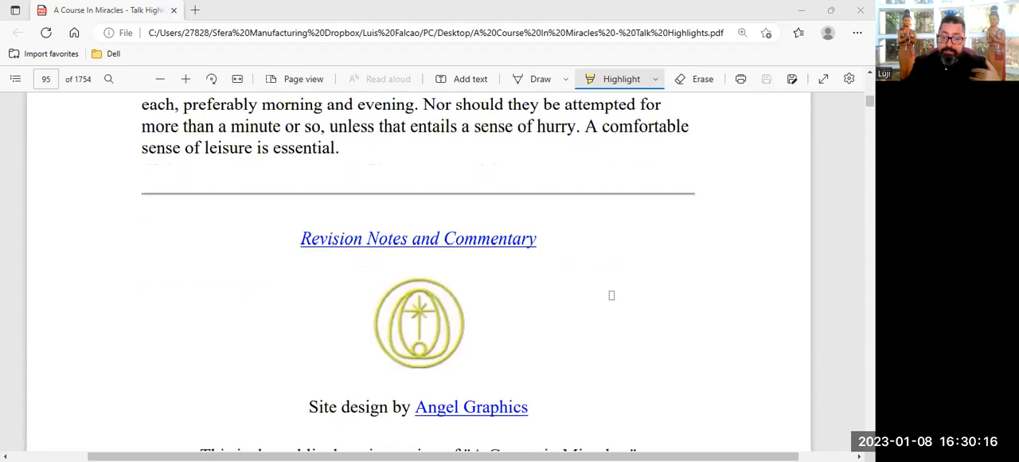
pyautogui.scroll(-3)
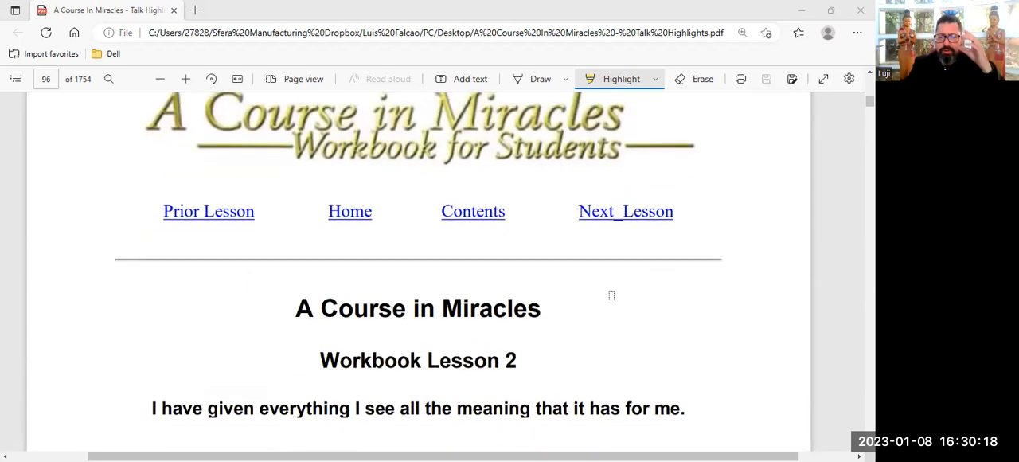
pyautogui.scroll(-3)
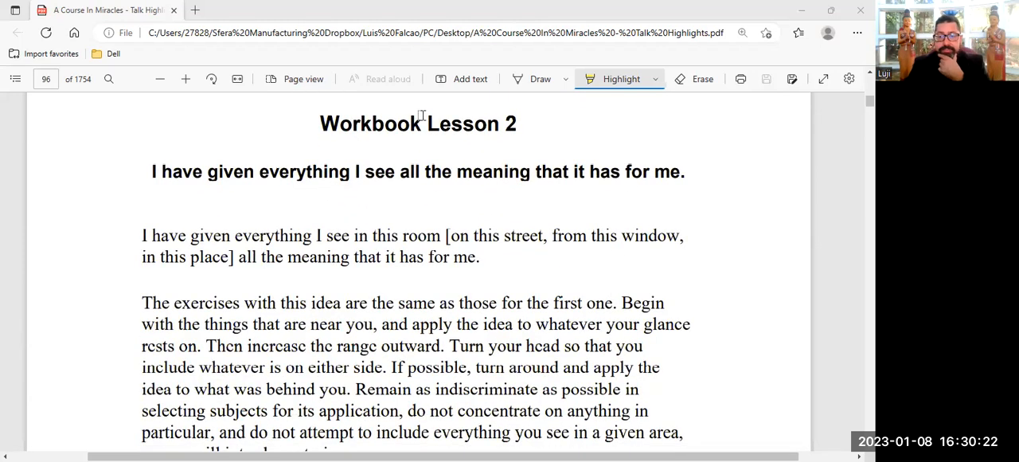
# Highlight the Workbook Lesson 2 heading in yellow.
pyautogui.moveTo(320, 125); pyautogui.dragTo(519, 124)
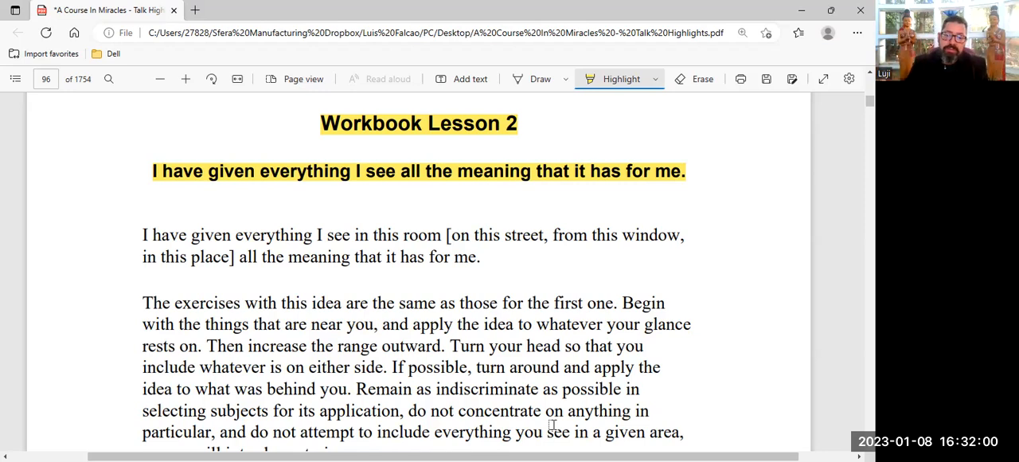
pyautogui.scroll(-3)
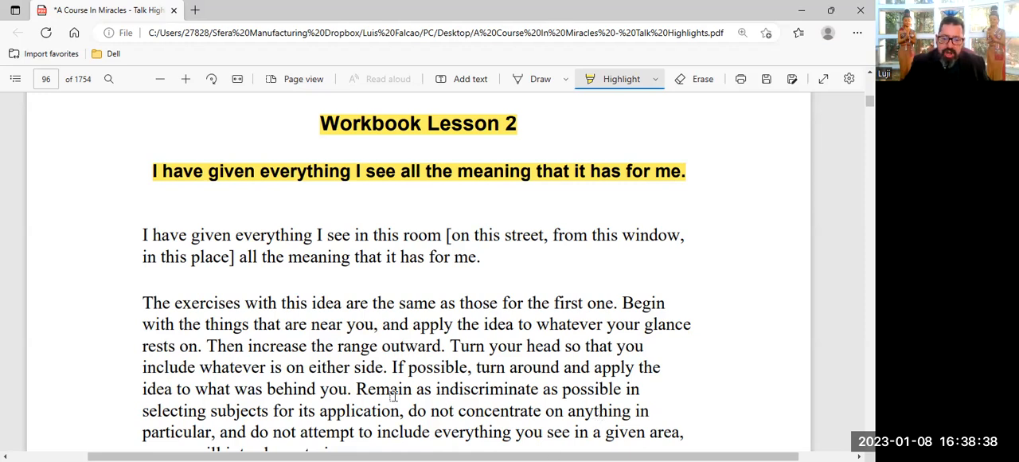
# Highlight in yellow from "Remain as indiscriminate as possible" through "do not attempt to include everything you".
pyautogui.moveTo(357, 389); pyautogui.dragTo(555, 388)
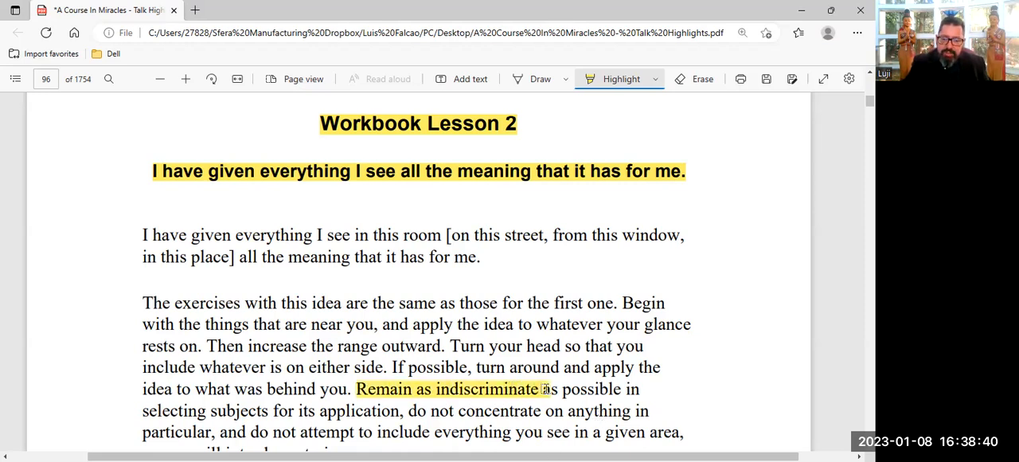
pyautogui.moveTo(541, 388); pyautogui.dragTo(406, 410)
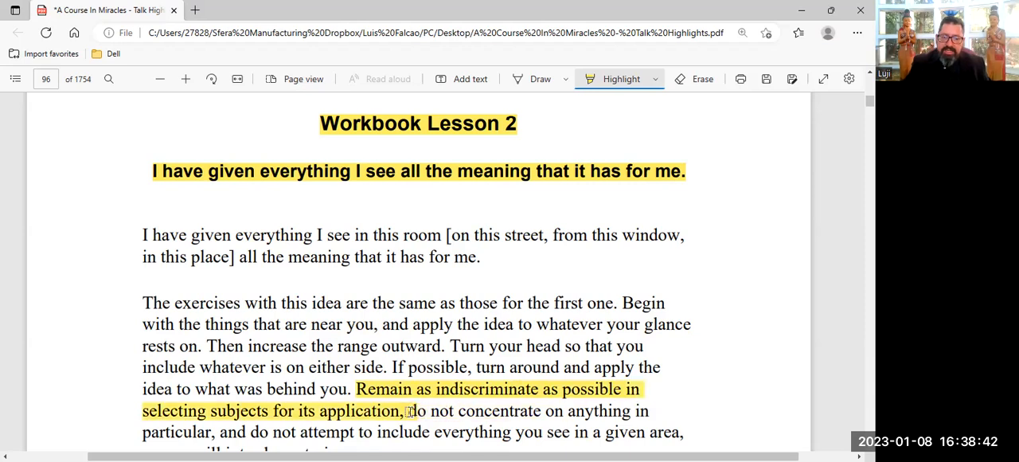
pyautogui.scroll(-3)
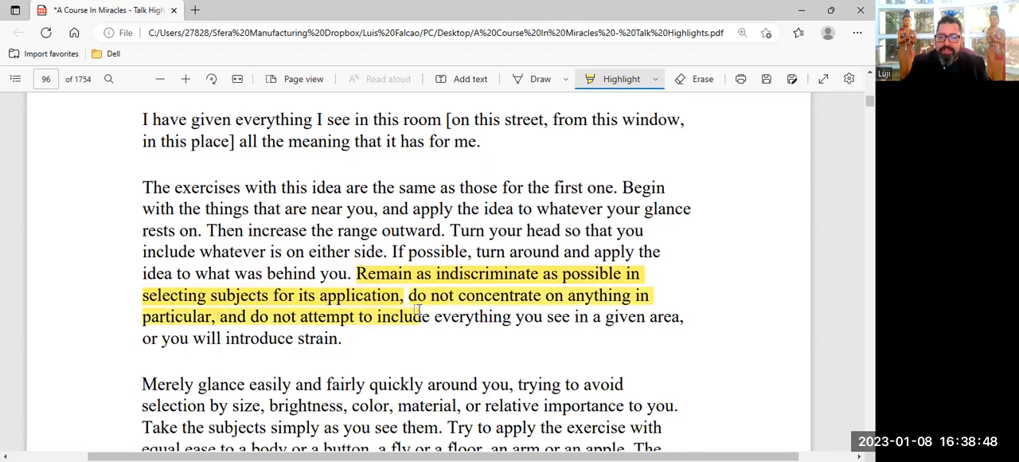
pyautogui.moveTo(420, 315); pyautogui.dragTo(570, 315)
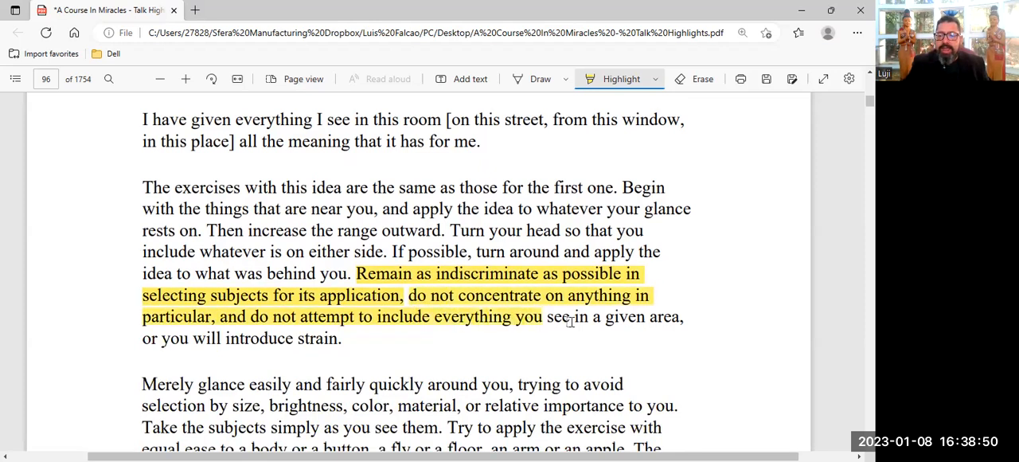
# Extend the yellow highlight to the sentence's end at "see in a given area,".
pyautogui.moveTo(544, 316); pyautogui.dragTo(682, 315)
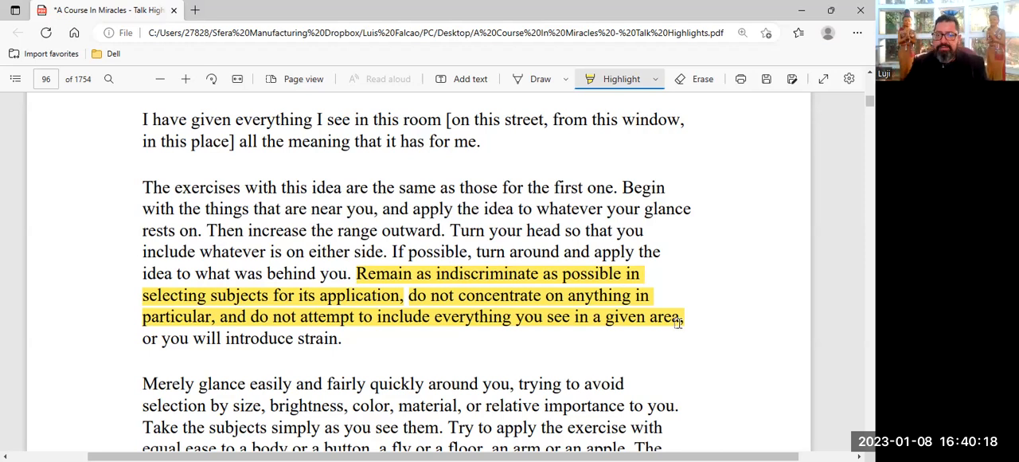
pyautogui.scroll(-3)
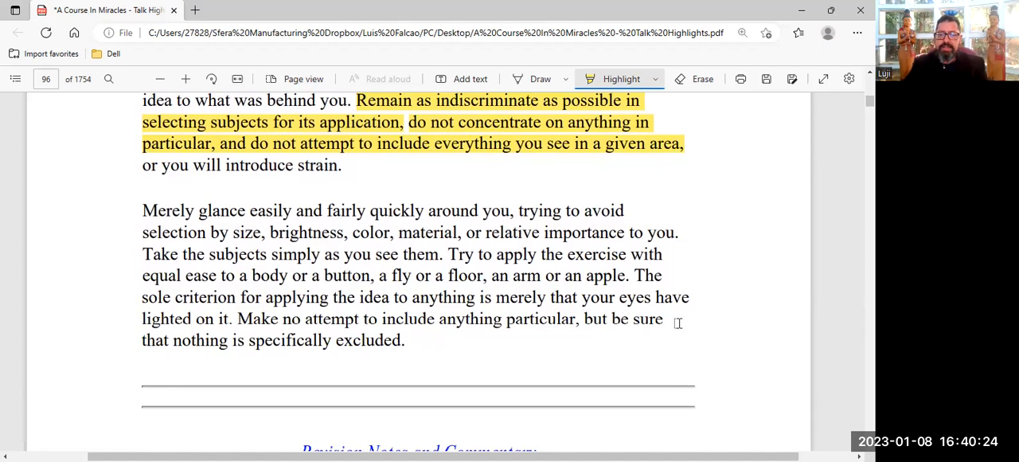
pyautogui.moveTo(754, 286)
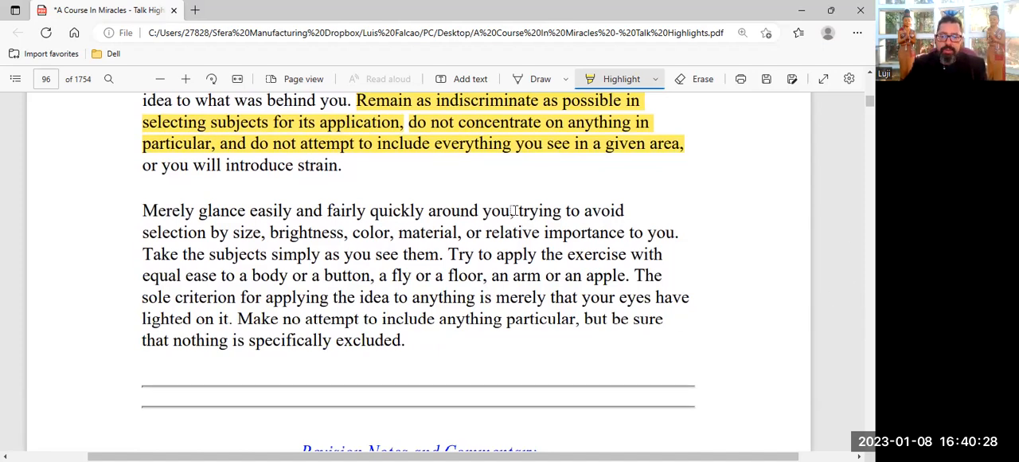
# Highlight "trying to avoid selection by size, brightness, color, material, or relative importance to you" in yellow.
pyautogui.moveTo(516, 211); pyautogui.dragTo(342, 254)
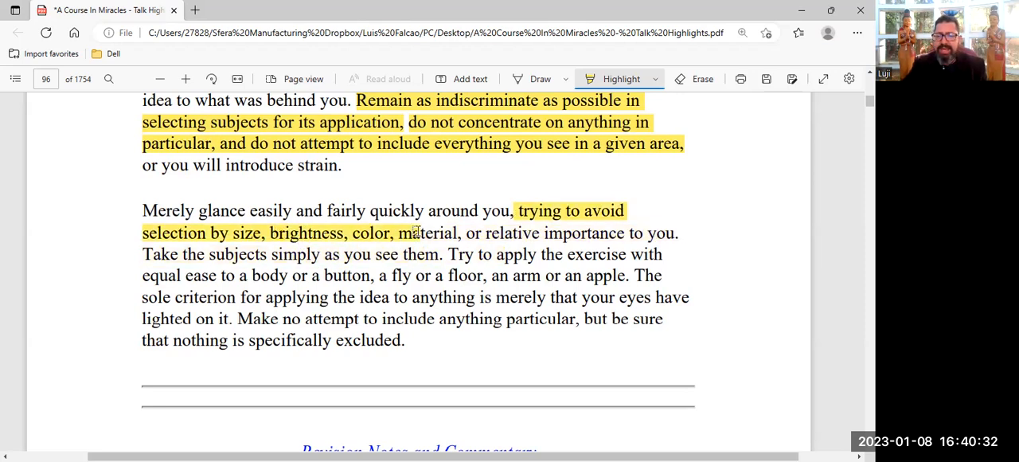
pyautogui.moveTo(411, 232); pyautogui.dragTo(624, 232)
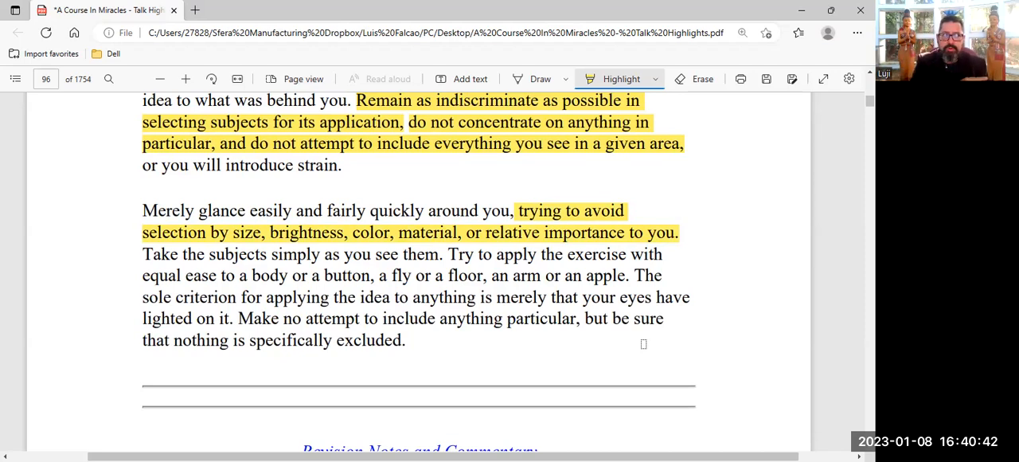
pyautogui.moveTo(707, 336)
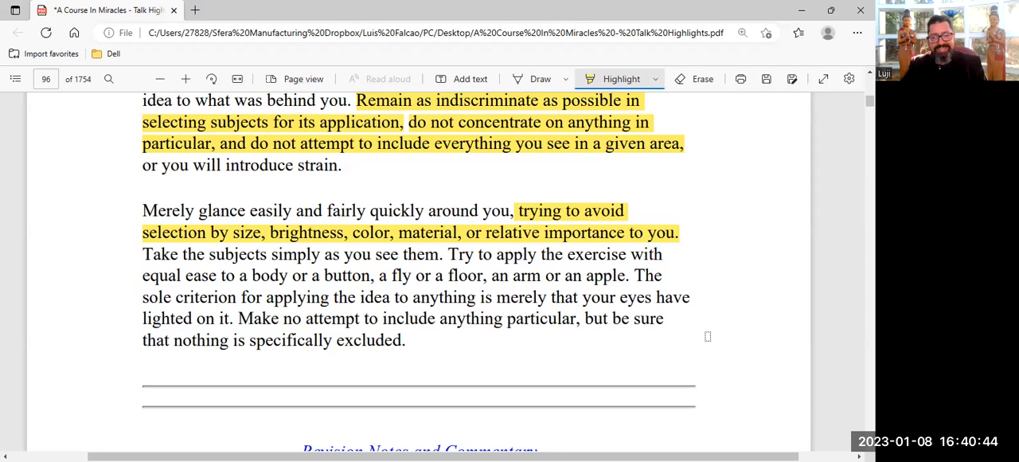
# Scroll past Lesson 2's revision notes to the Workbook Lesson 3 heading on page 97.
pyautogui.scroll(-3)
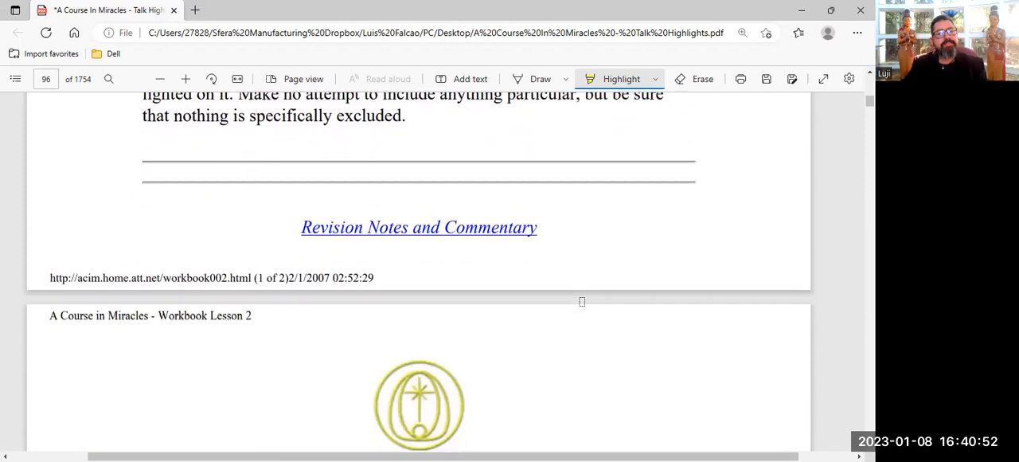
pyautogui.scroll(-3)
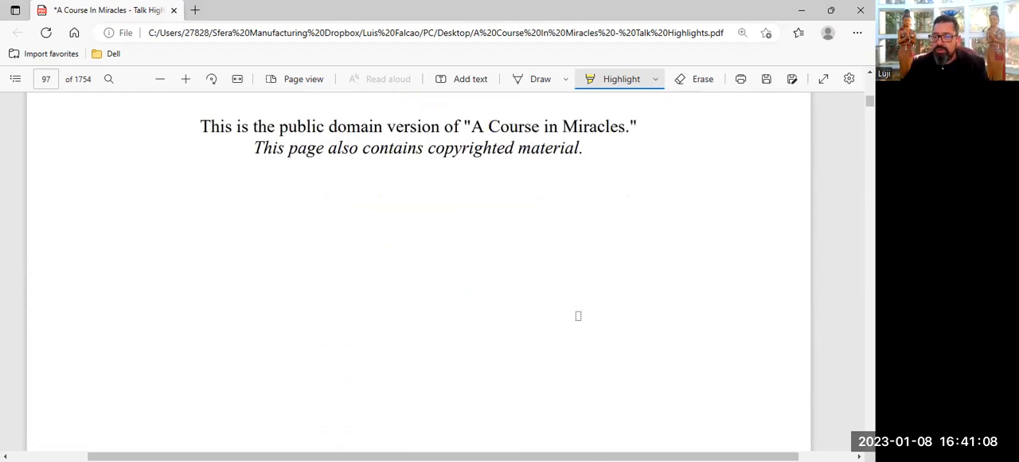
pyautogui.scroll(-3)
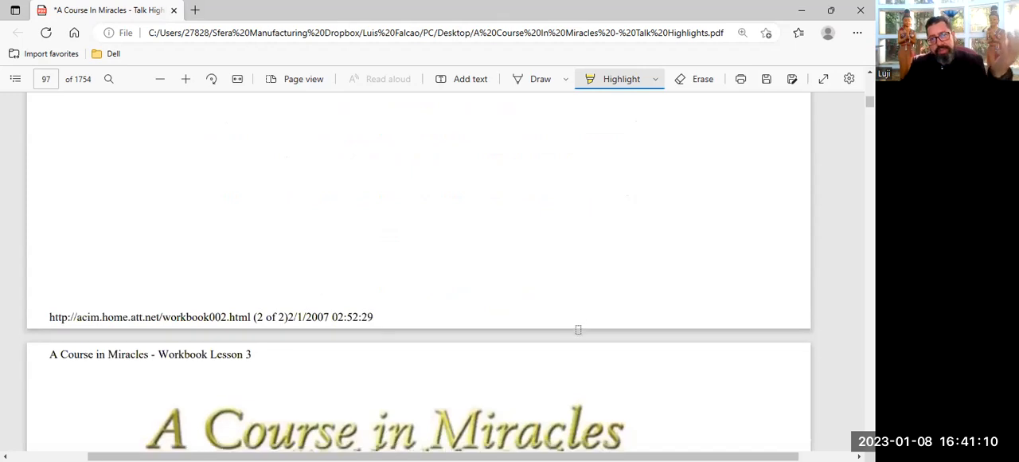
# Scroll to Lesson 3, "I do not understand anything I see.", and its opening paragraphs.
pyautogui.scroll(-3)
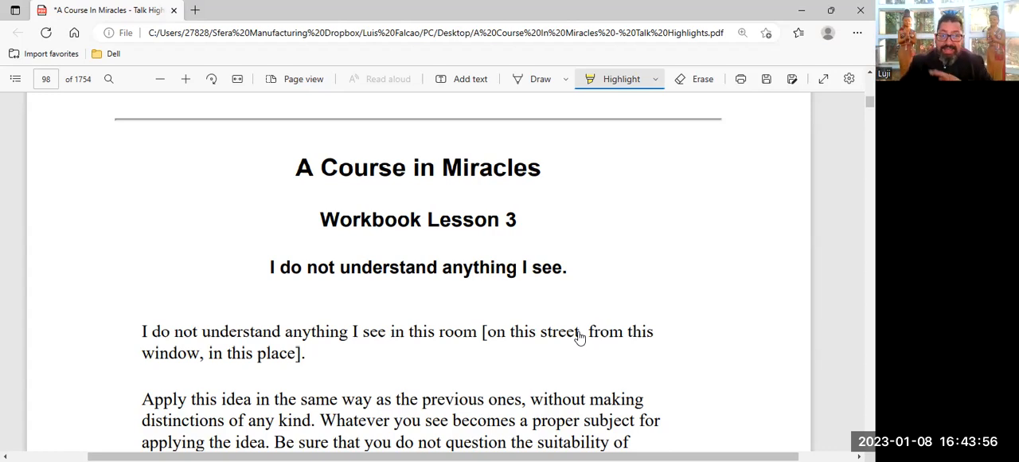
# Highlight "These are not exercises in judgment." and "Try to lay such feelings aside," in yellow.
pyautogui.scroll(-3)
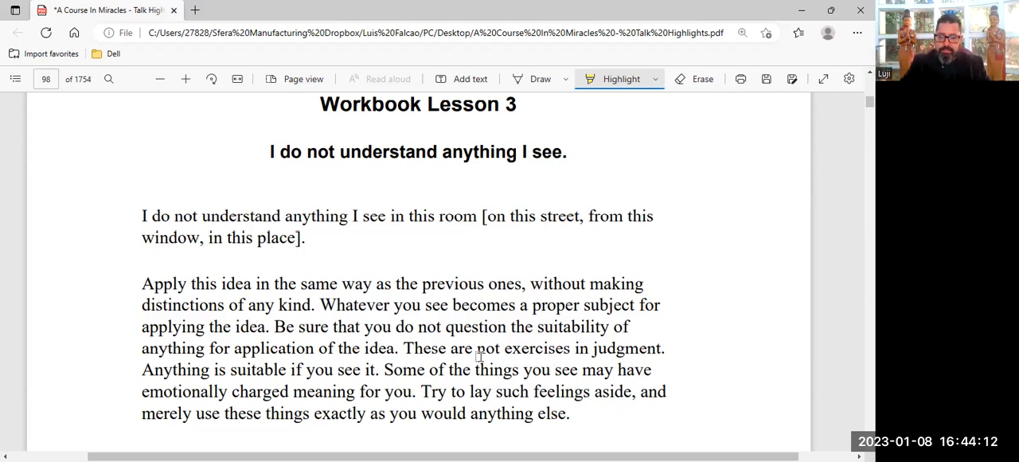
pyautogui.moveTo(404, 347); pyautogui.dragTo(570, 347)
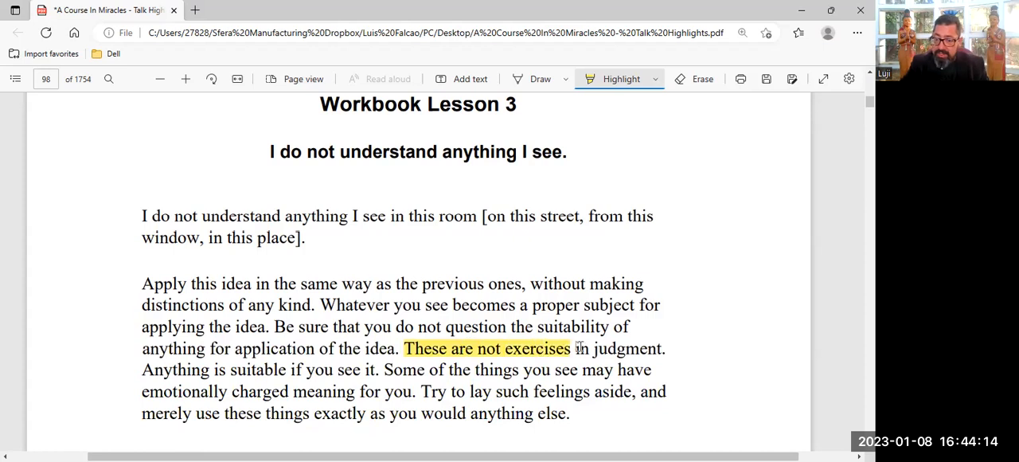
pyautogui.moveTo(573, 347); pyautogui.dragTo(665, 347)
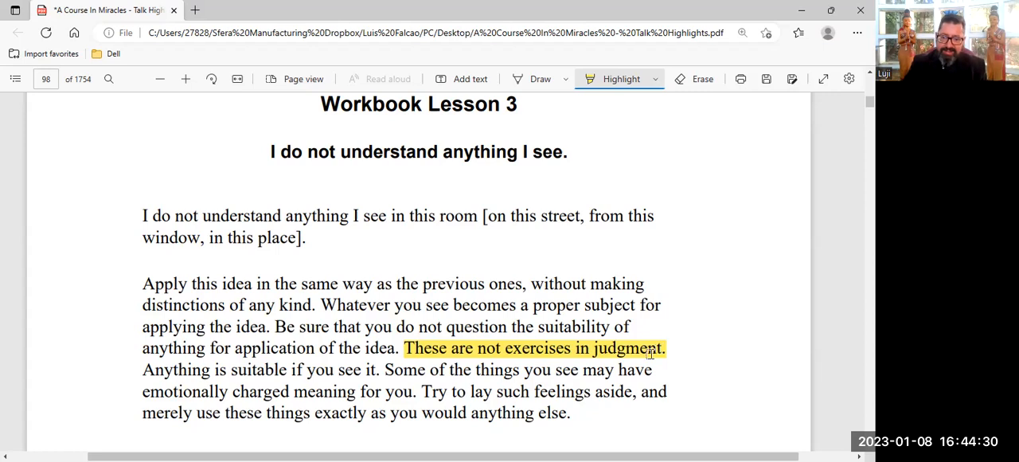
pyautogui.scroll(-3)
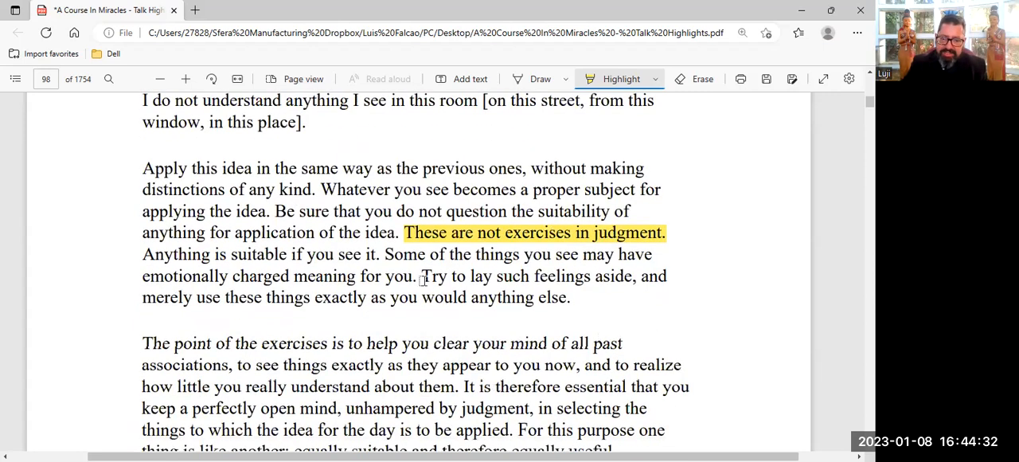
pyautogui.moveTo(421, 276); pyautogui.dragTo(634, 276)
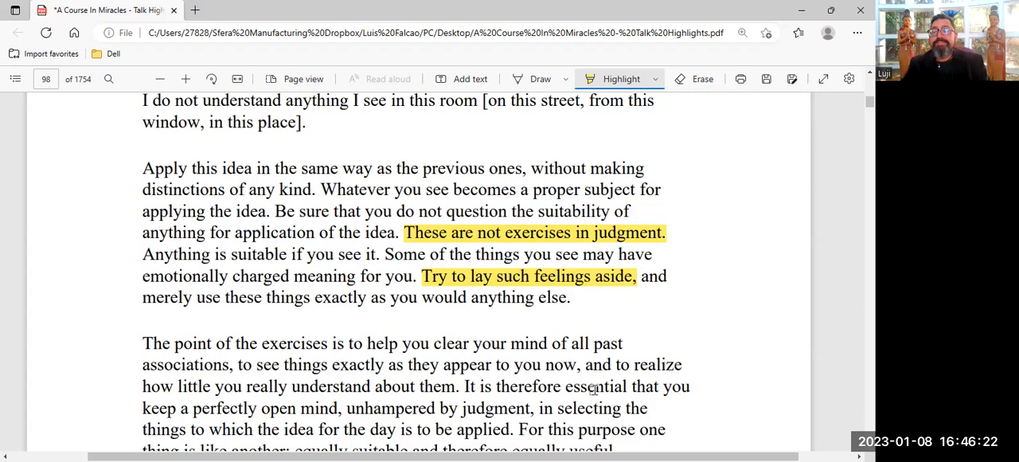
# Highlight in yellow Lesson 3's sentence about things having emotionally charged meaning.
pyautogui.scroll(-3)
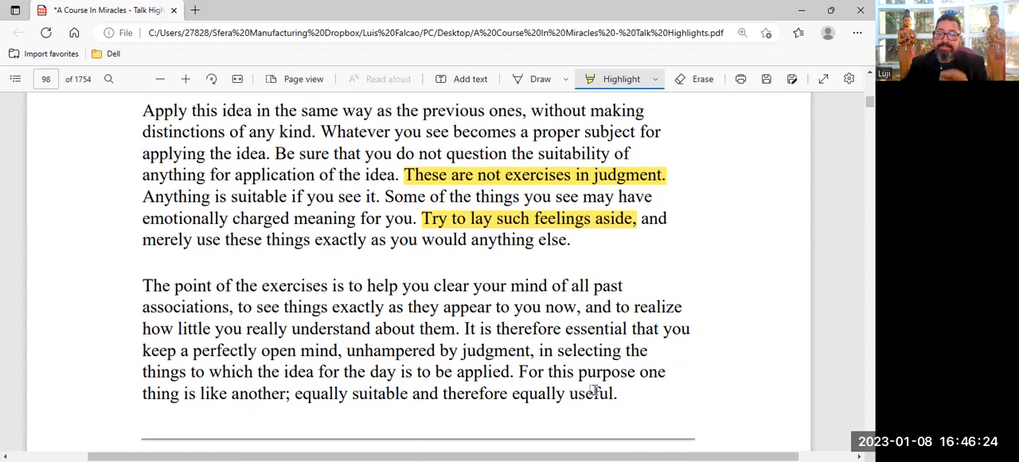
pyautogui.moveTo(508, 220)
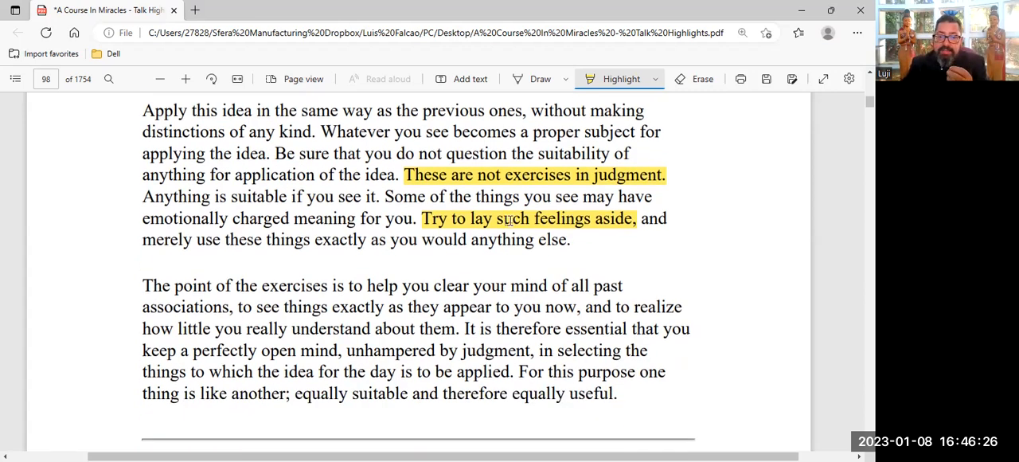
pyautogui.moveTo(382, 198); pyautogui.dragTo(602, 197)
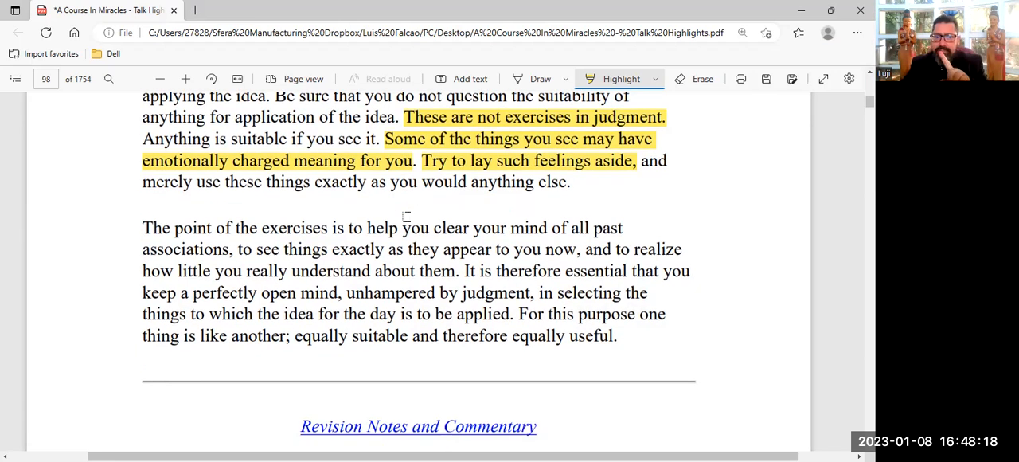
pyautogui.scroll(-3)
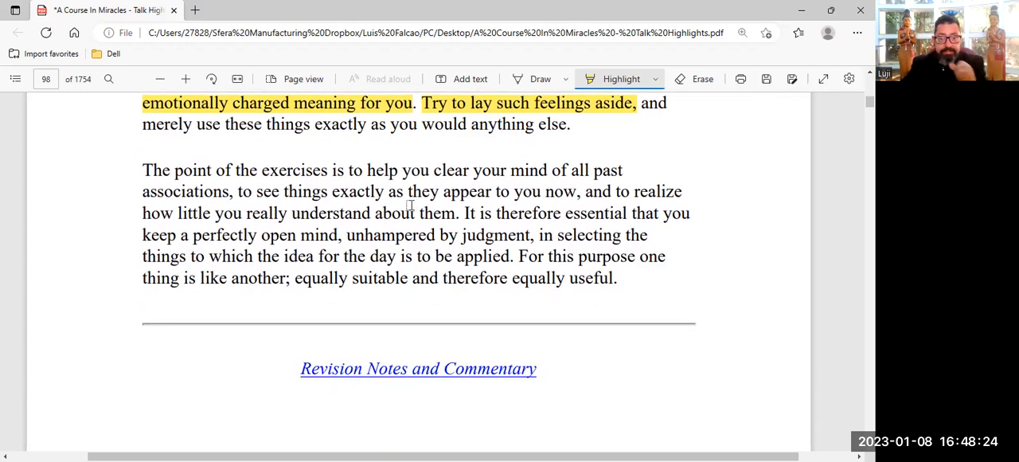
pyautogui.scroll(-3)
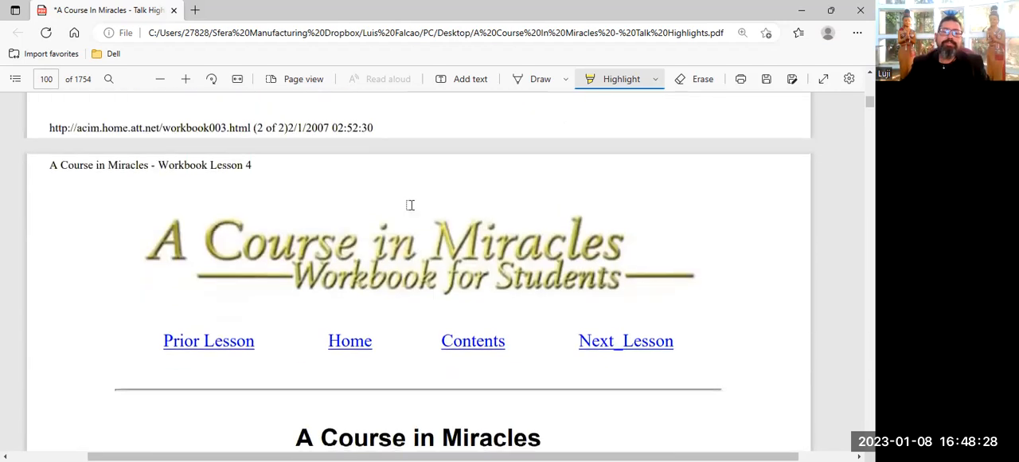
pyautogui.scroll(-3)
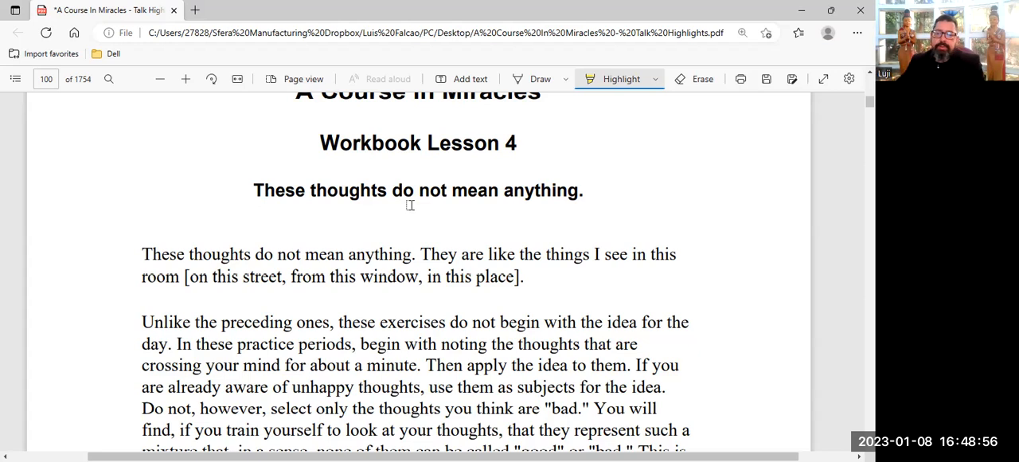
pyautogui.moveTo(320, 143)
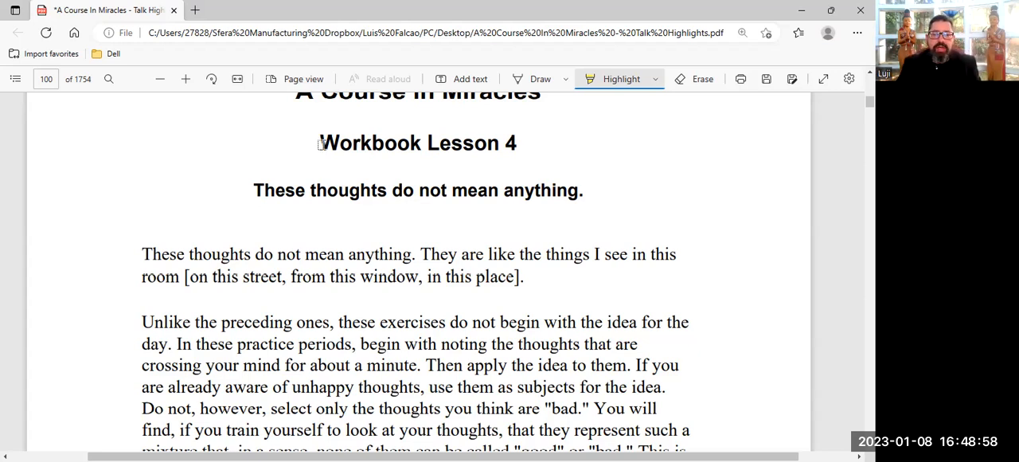
pyautogui.moveTo(321, 143); pyautogui.dragTo(583, 191)
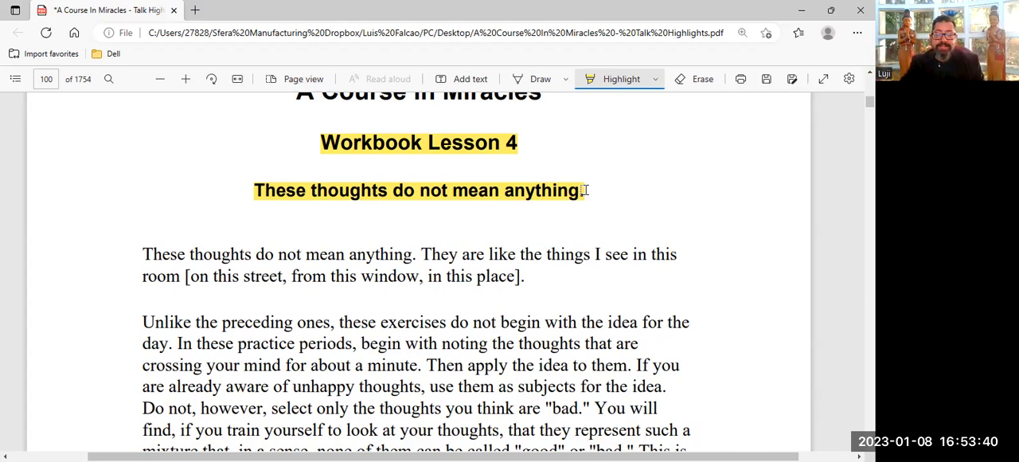
pyautogui.scroll(-3)
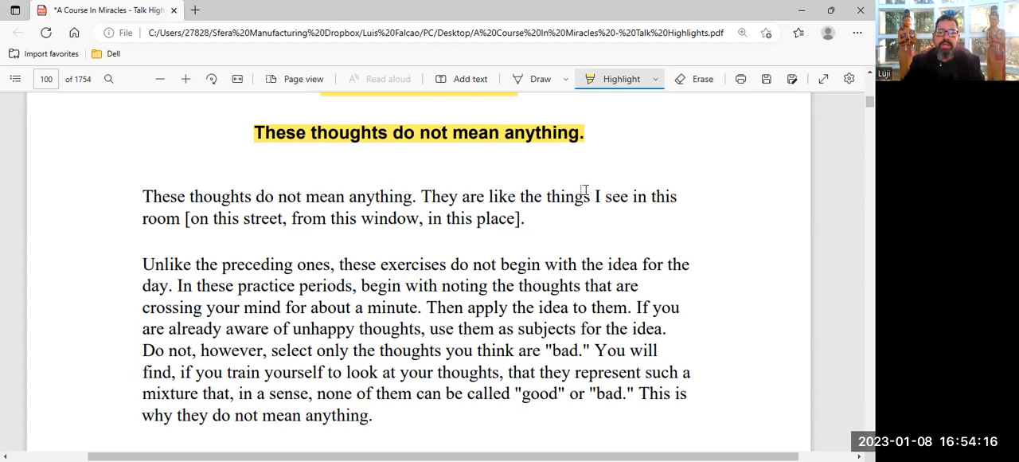
pyautogui.scroll(-3)
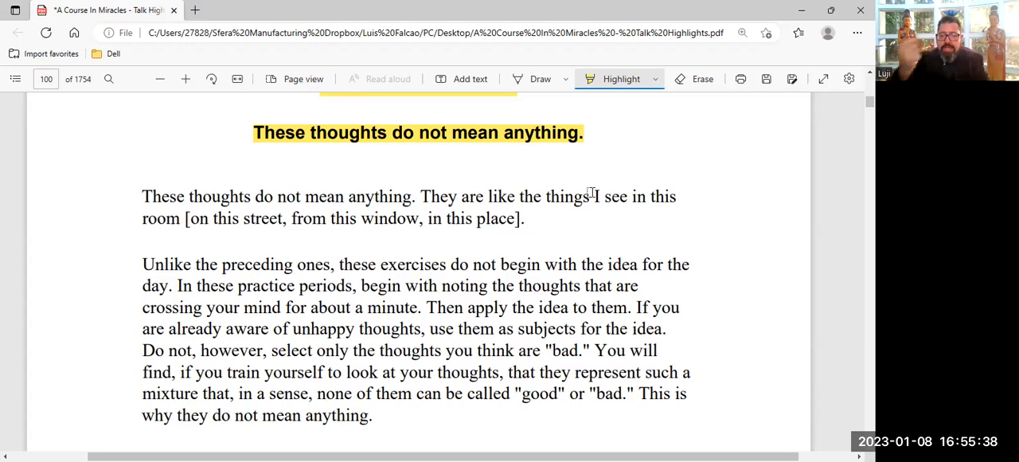
# Highlight in yellow the phrase '"good" or "bad."' ending the Lesson 4 paragraph.
pyautogui.scroll(-3)
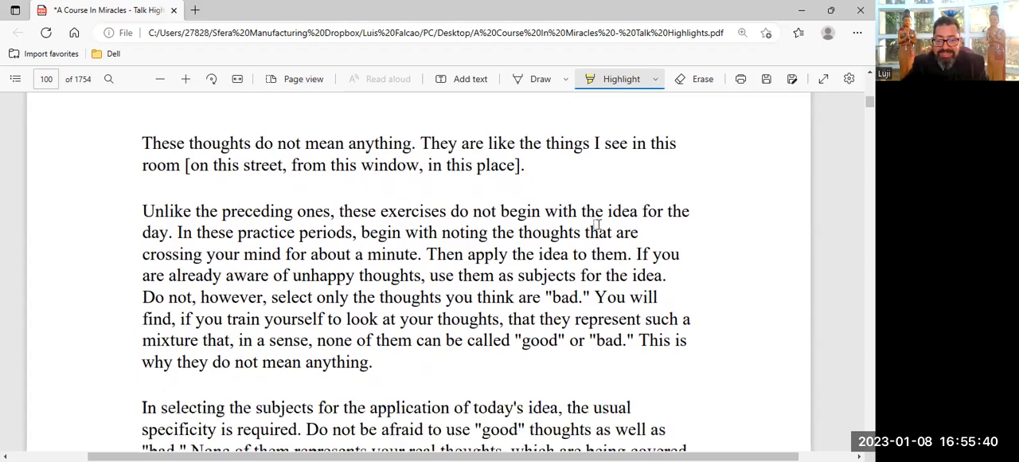
pyautogui.scroll(-3)
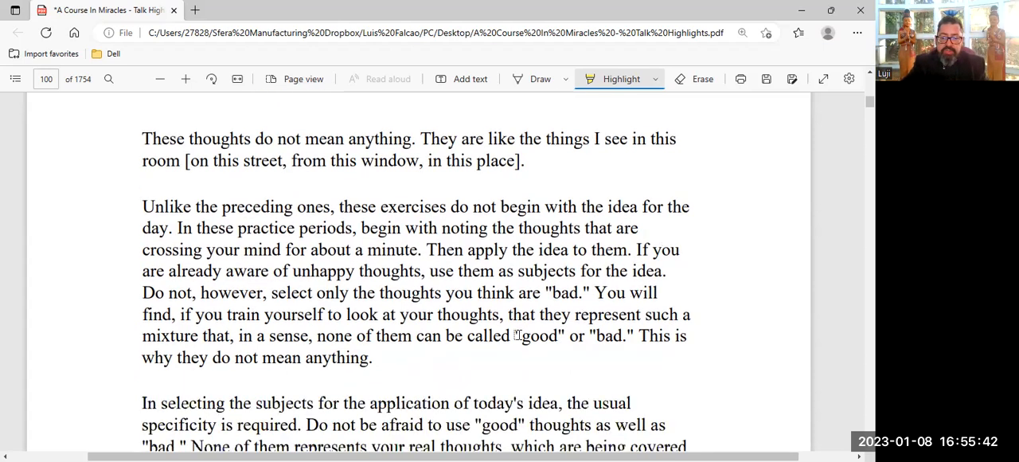
pyautogui.moveTo(516, 334); pyautogui.dragTo(634, 334)
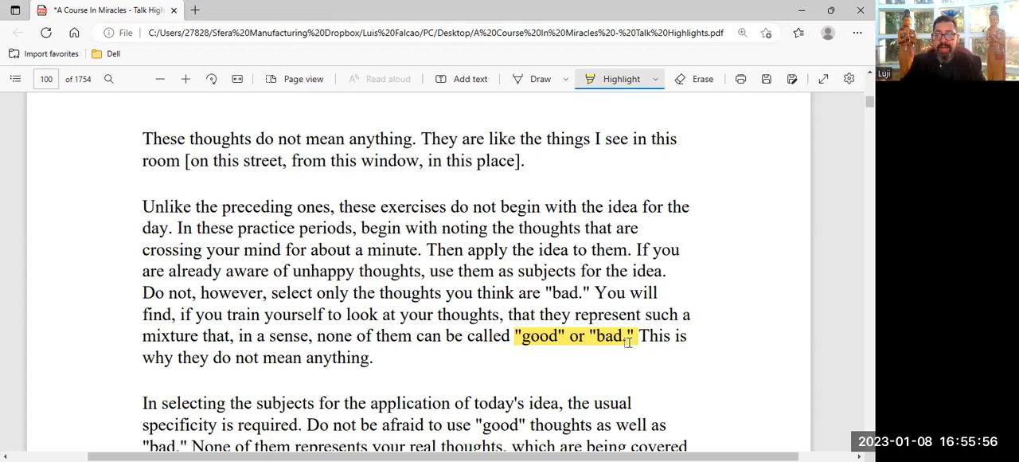
pyautogui.scroll(-3)
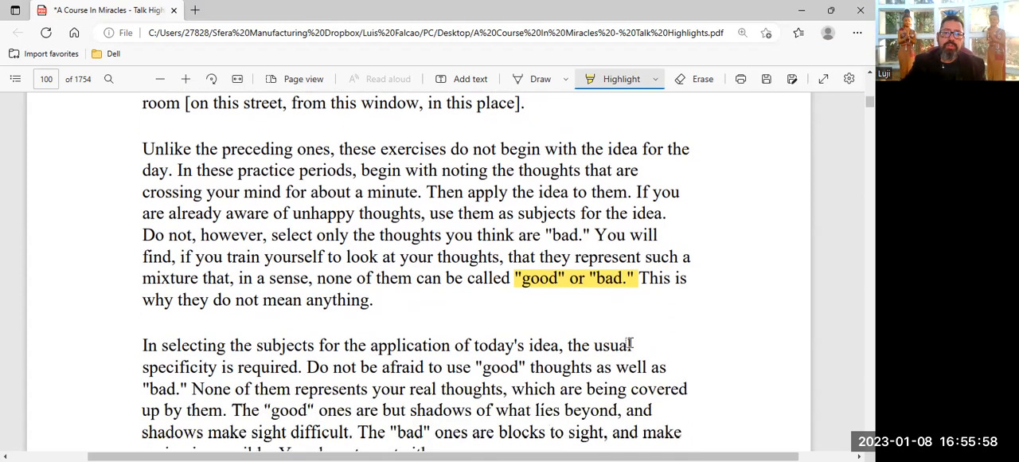
pyautogui.scroll(-3)
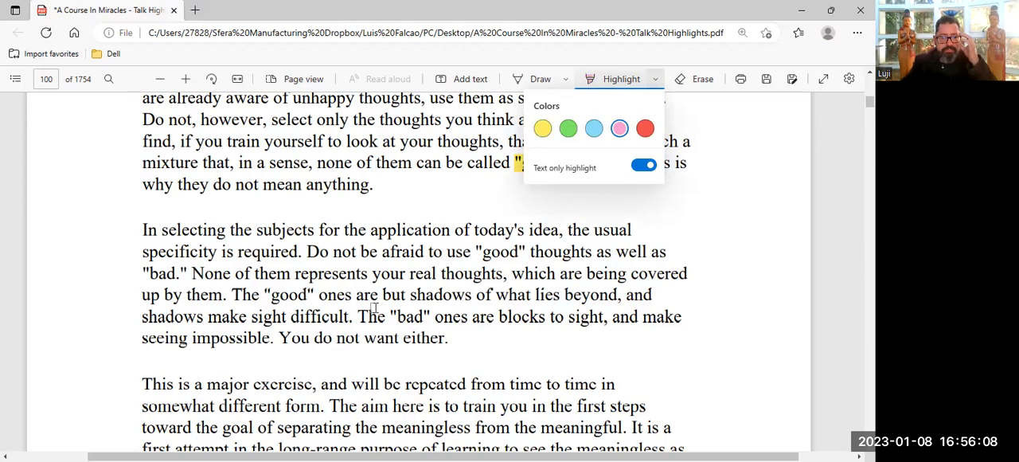
pyautogui.moveTo(263, 303)
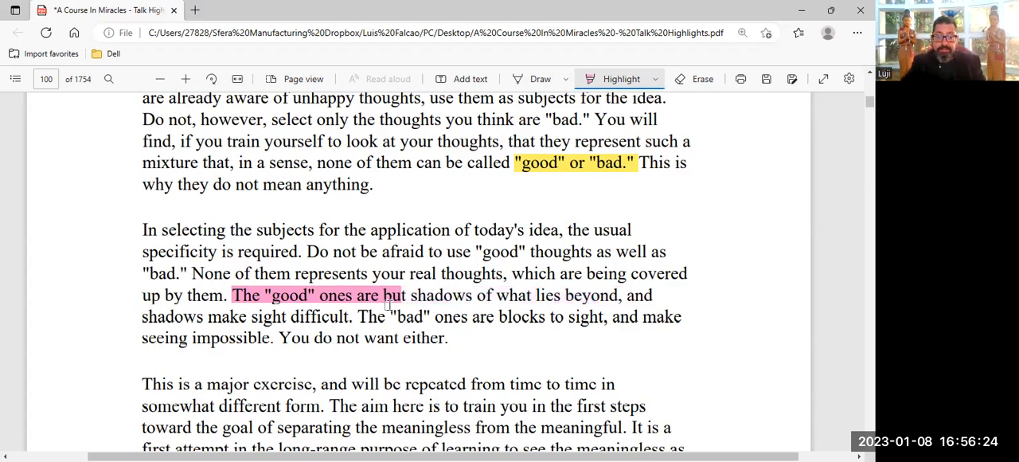
# Highlight in pink 'The "good" ones are but shadows…' through 'You do not want either.'.
pyautogui.moveTo(405, 294); pyautogui.dragTo(350, 315)
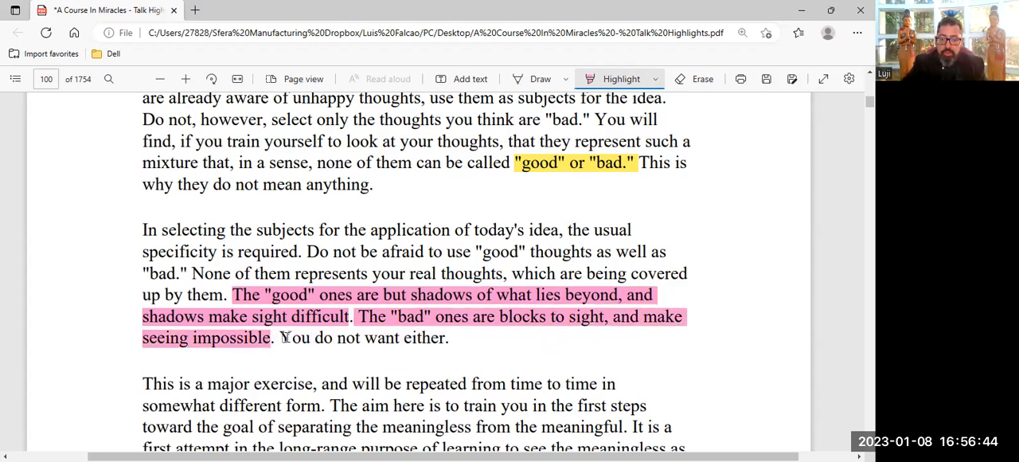
pyautogui.moveTo(280, 338); pyautogui.dragTo(449, 338)
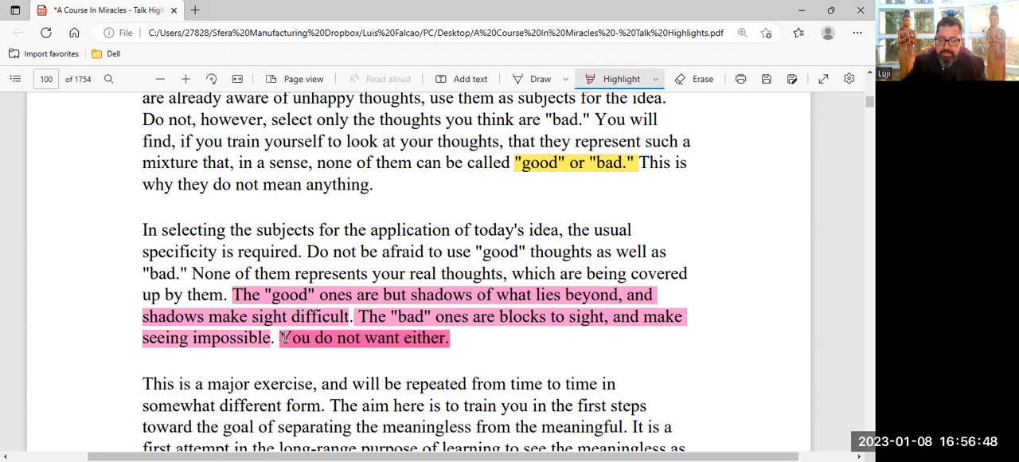
pyautogui.scroll(-3)
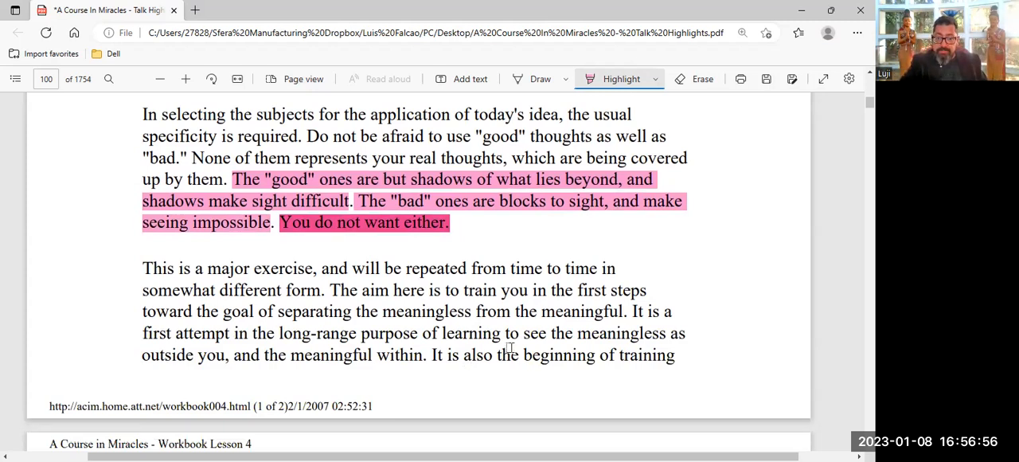
pyautogui.scroll(-3)
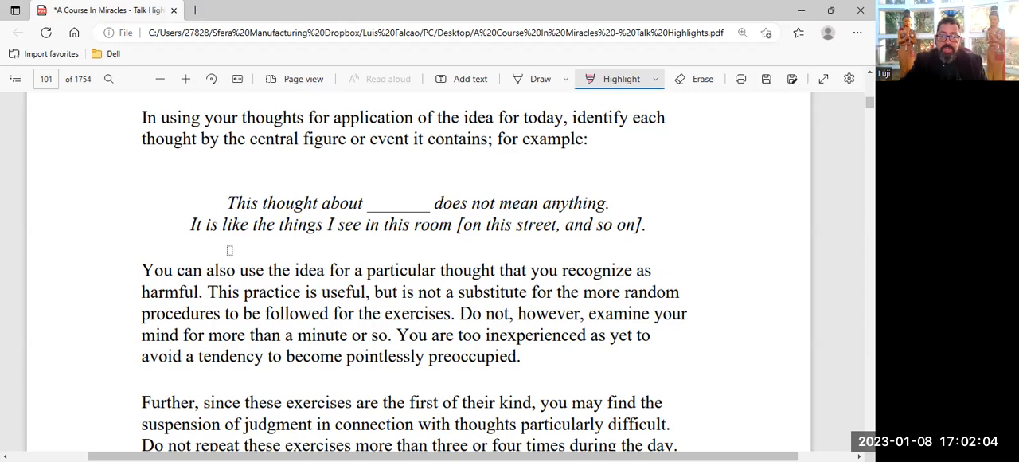
# Highlight in pink both italic example lines beginning 'This thought about ___ does not mean anything'.
pyautogui.moveTo(227, 203); pyautogui.dragTo(608, 204)
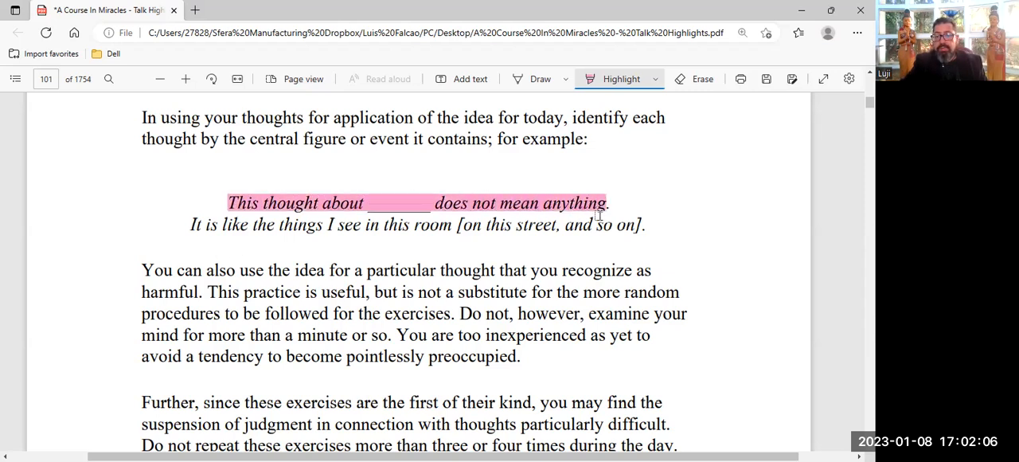
pyautogui.moveTo(191, 225); pyautogui.dragTo(640, 224)
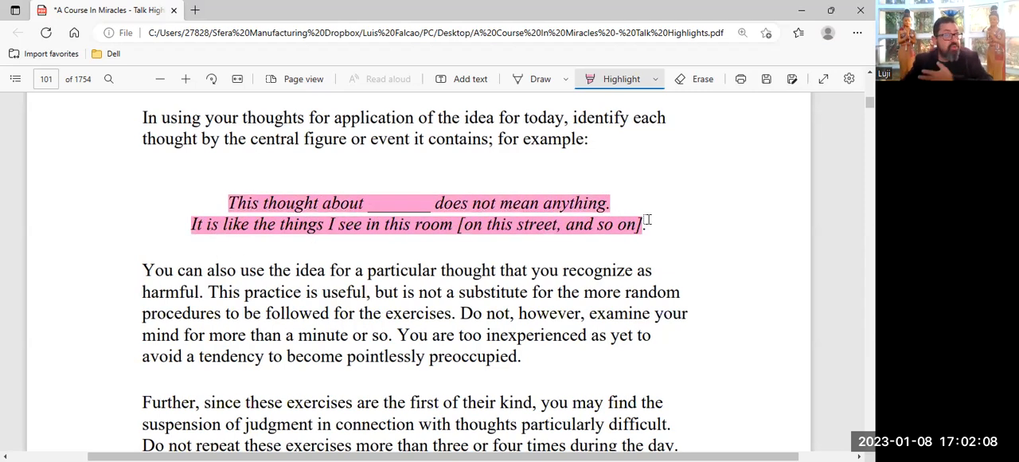
pyautogui.scroll(-3)
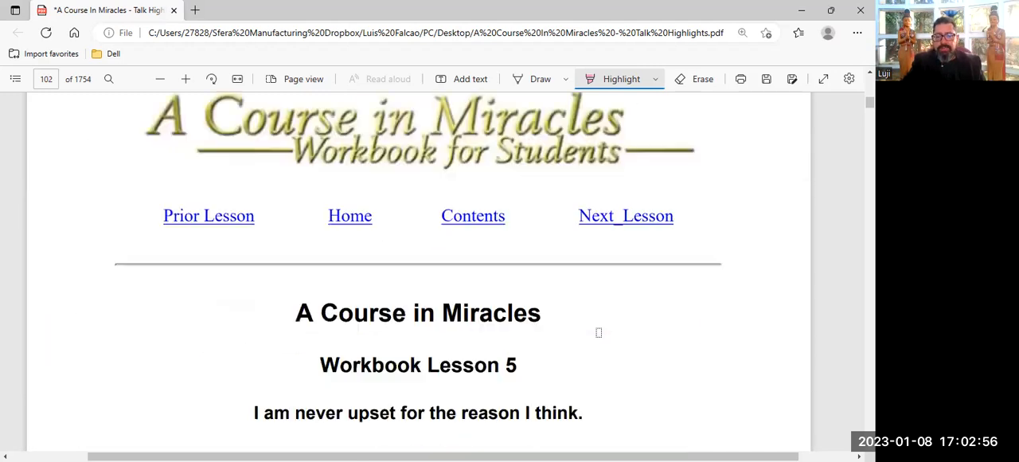
pyautogui.scroll(-3)
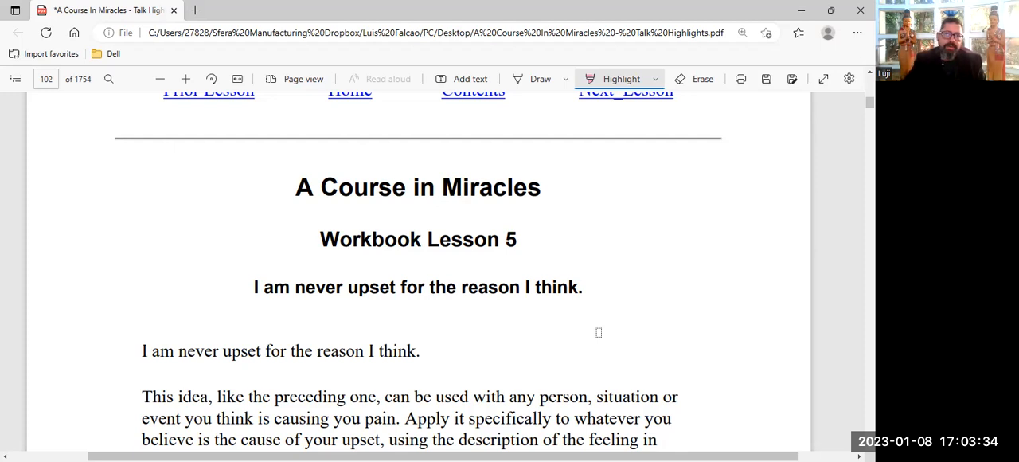
pyautogui.scroll(-3)
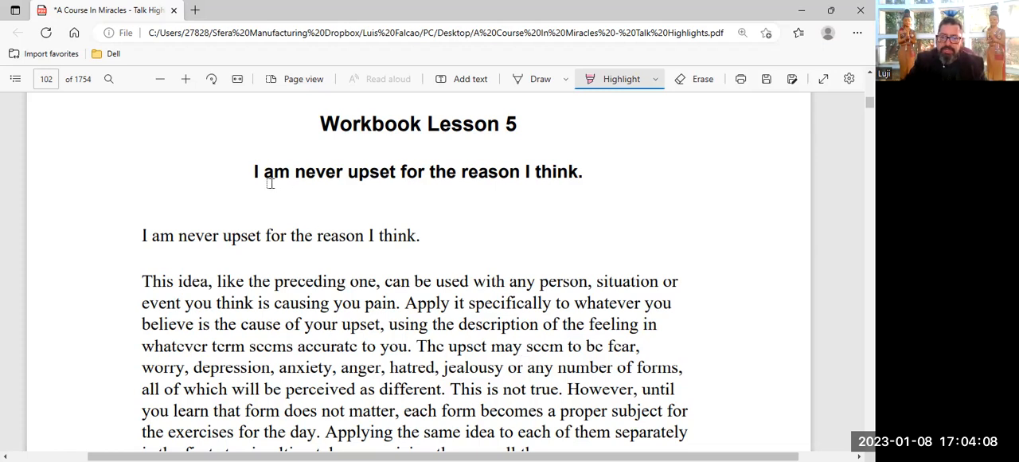
# Highlight in pink 'This idea, like the preceding one, … causing you pain.'.
pyautogui.moveTo(255, 171); pyautogui.dragTo(581, 171)
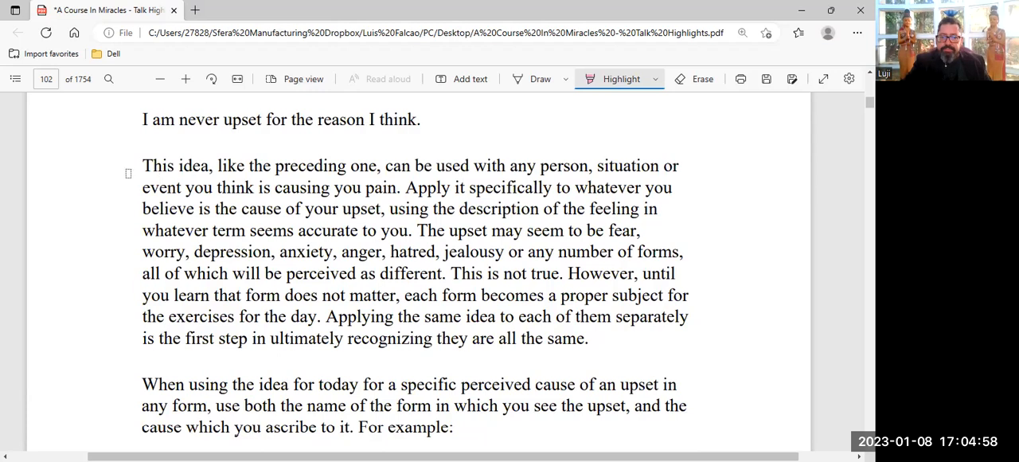
pyautogui.moveTo(142, 165); pyautogui.dragTo(588, 166)
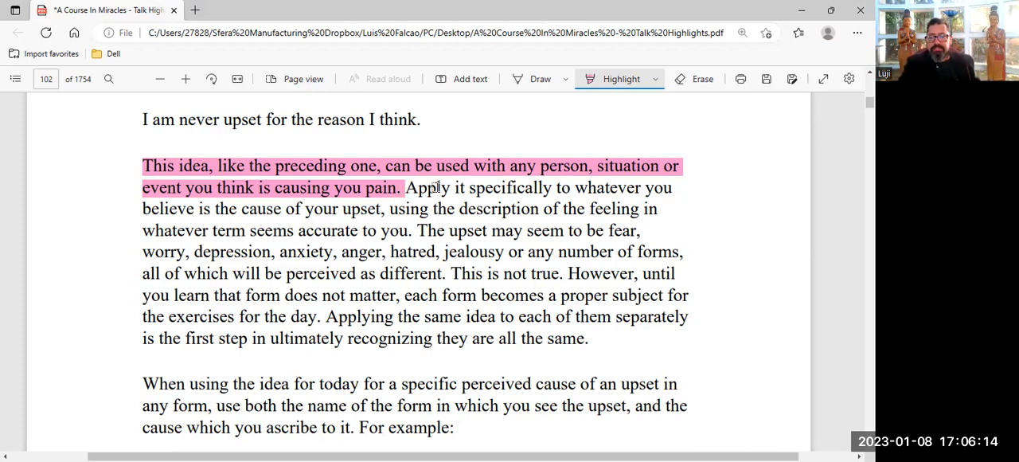
# Extend the pink highlight from 'Apply it specifically' through 'the feeling in'.
pyautogui.moveTo(404, 188); pyautogui.dragTo(656, 208)
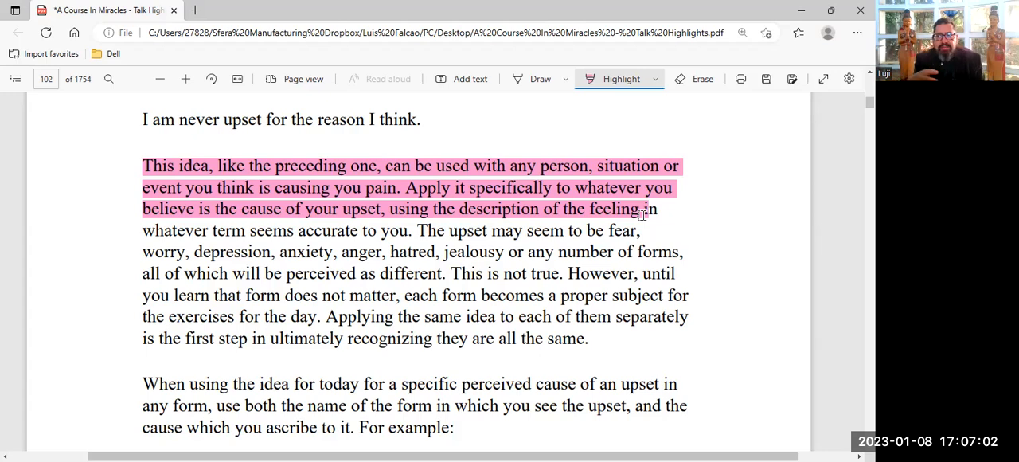
pyautogui.scroll(-3)
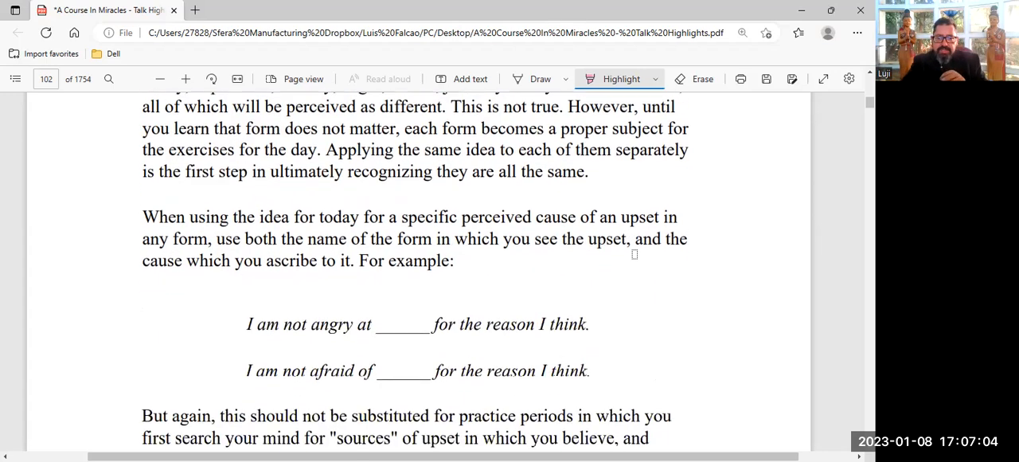
pyautogui.scroll(-3)
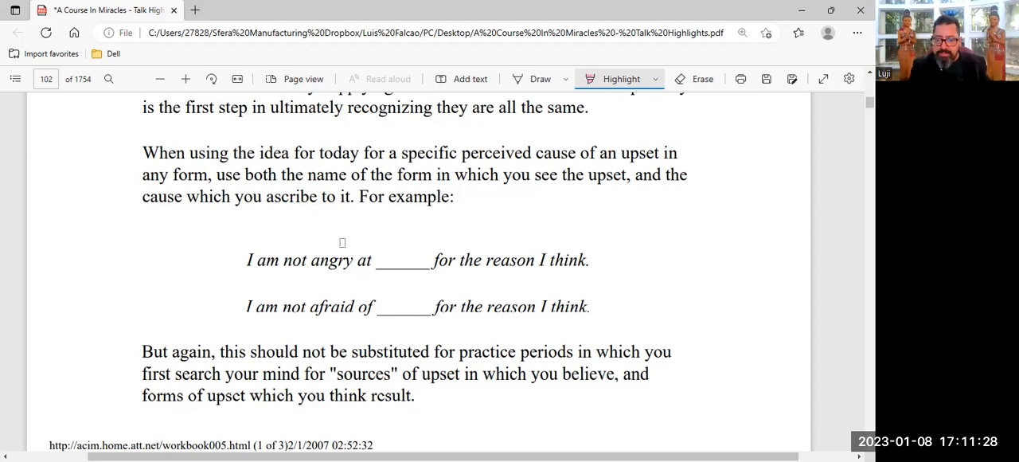
pyautogui.moveTo(401, 268)
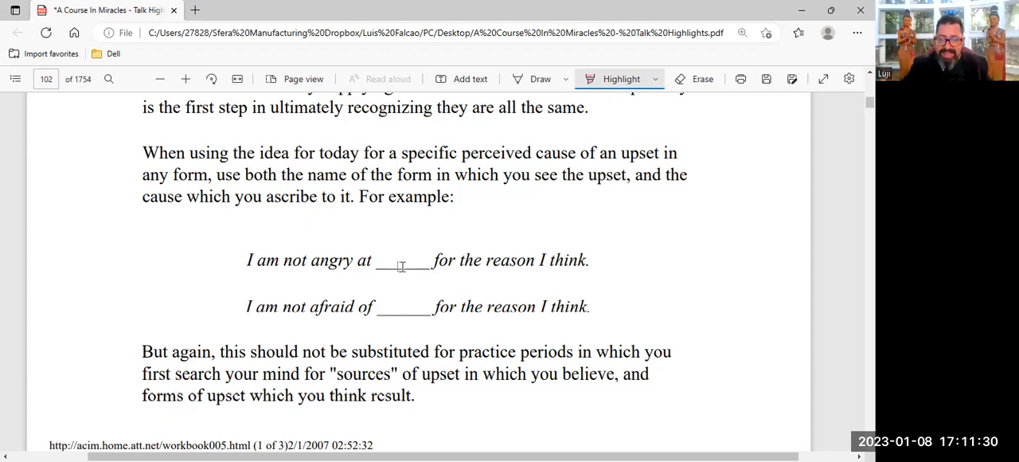
pyautogui.scroll(-3)
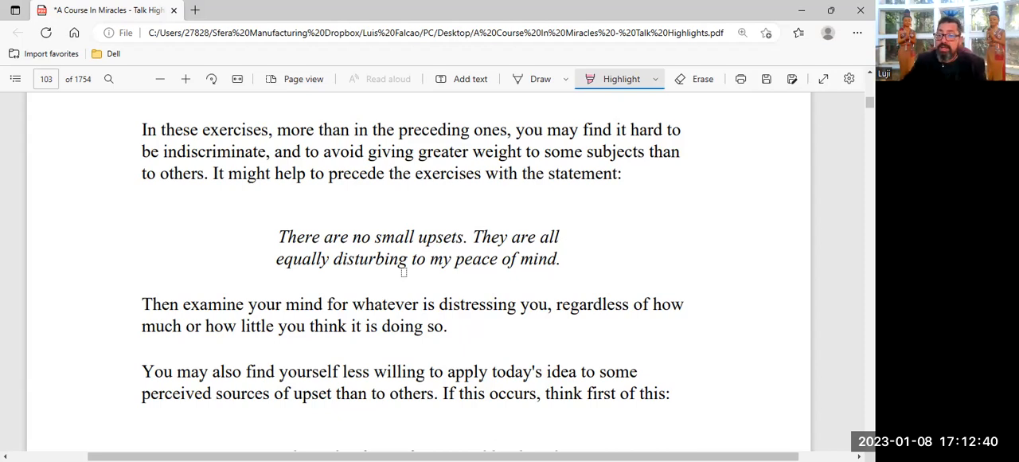
pyautogui.scroll(-3)
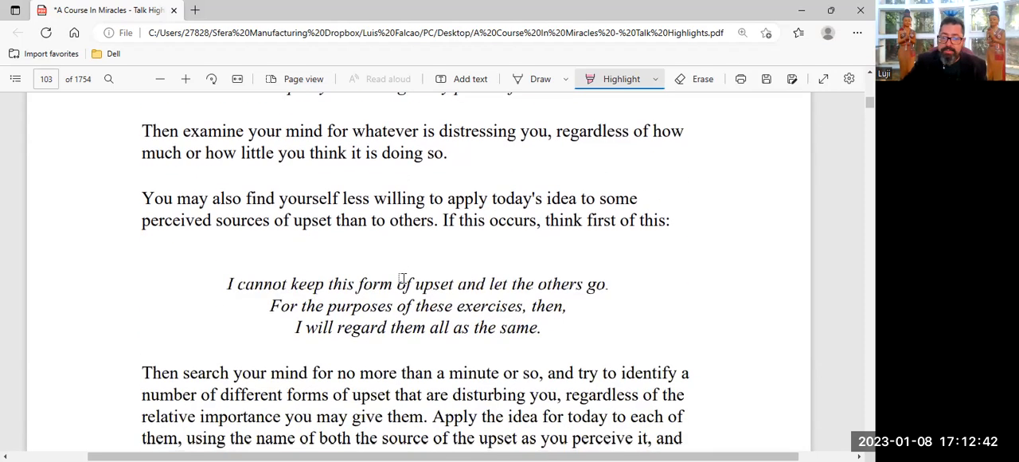
pyautogui.scroll(-3)
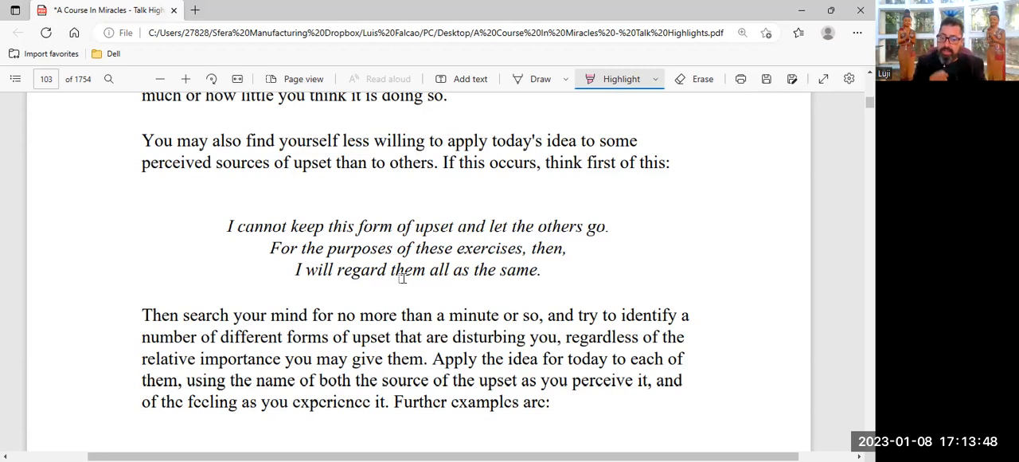
pyautogui.scroll(-3)
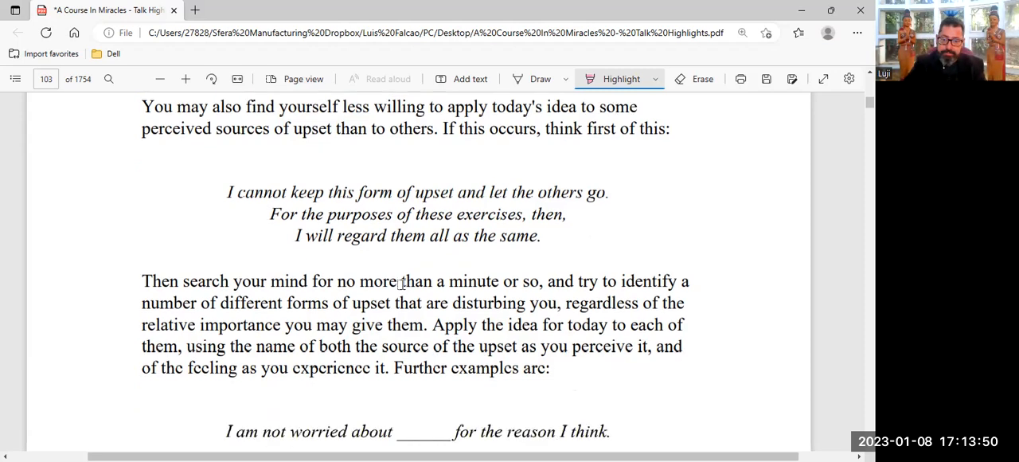
pyautogui.scroll(-3)
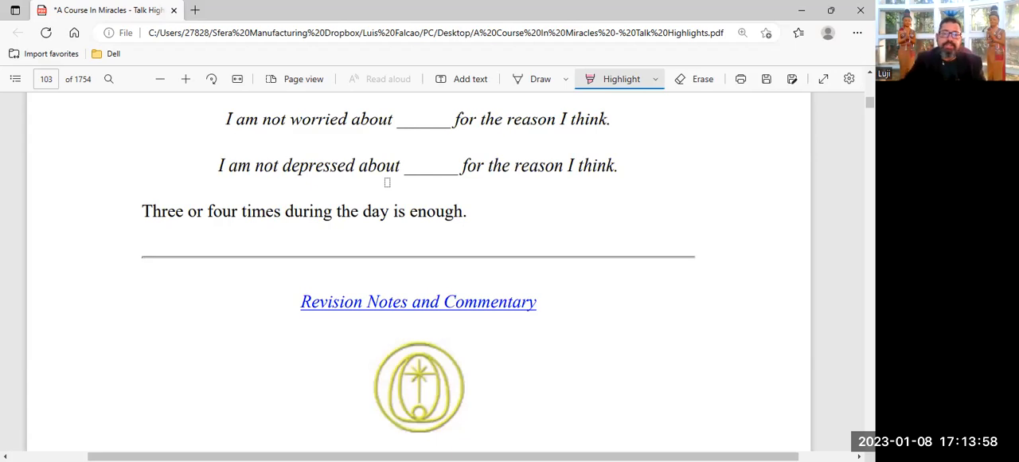
# Highlight in pink the Lesson 6 heading and title 'I am upset because I see something that is not there.'.
pyautogui.scroll(-3)
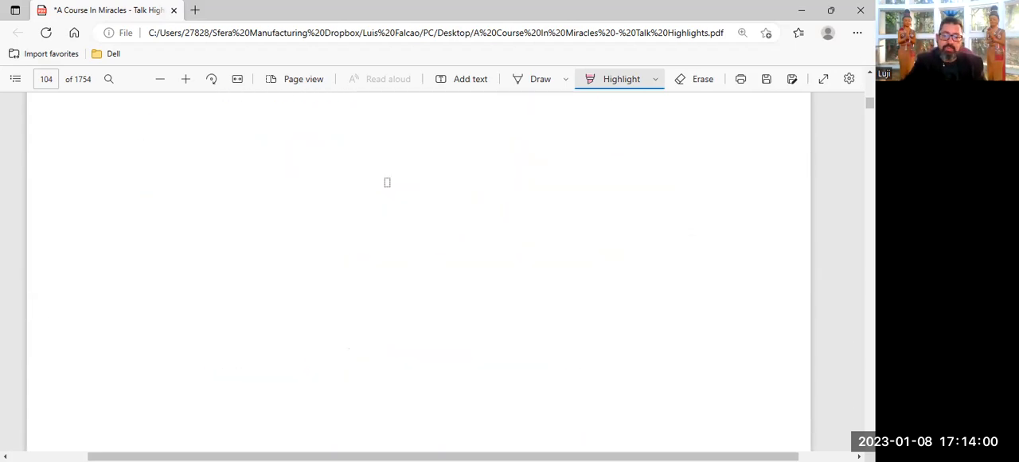
pyautogui.scroll(-3)
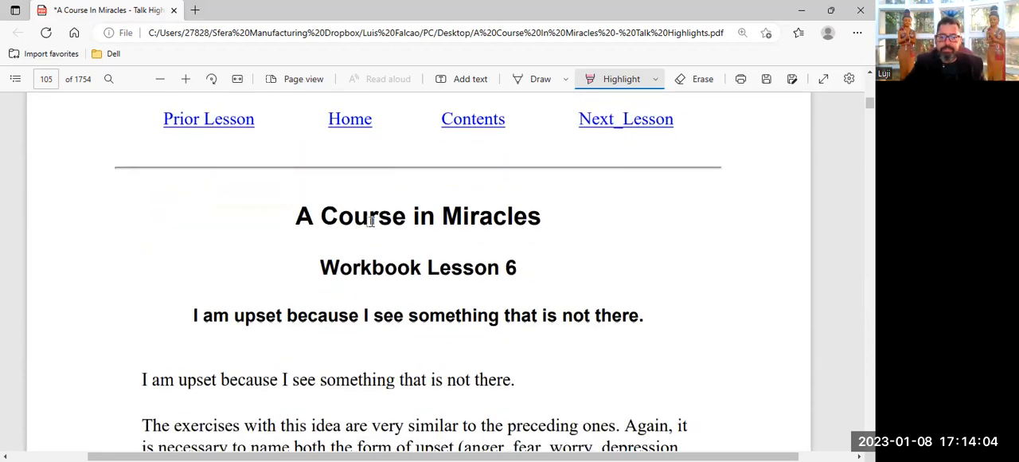
pyautogui.moveTo(320, 267); pyautogui.dragTo(515, 268)
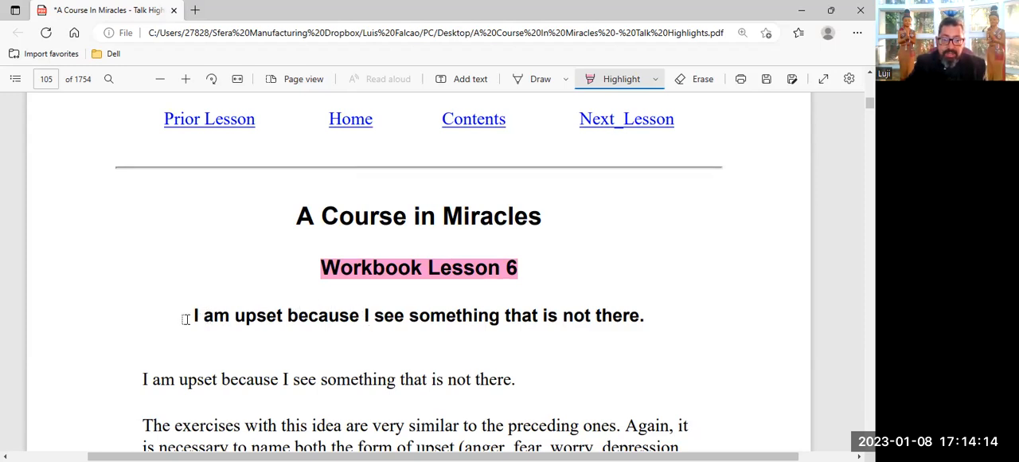
pyautogui.moveTo(193, 315); pyautogui.dragTo(640, 315)
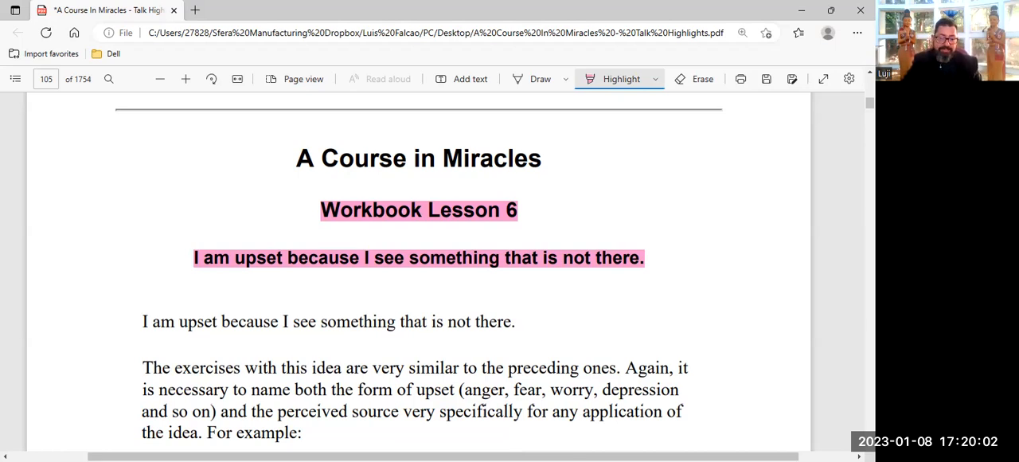
pyautogui.scroll(-3)
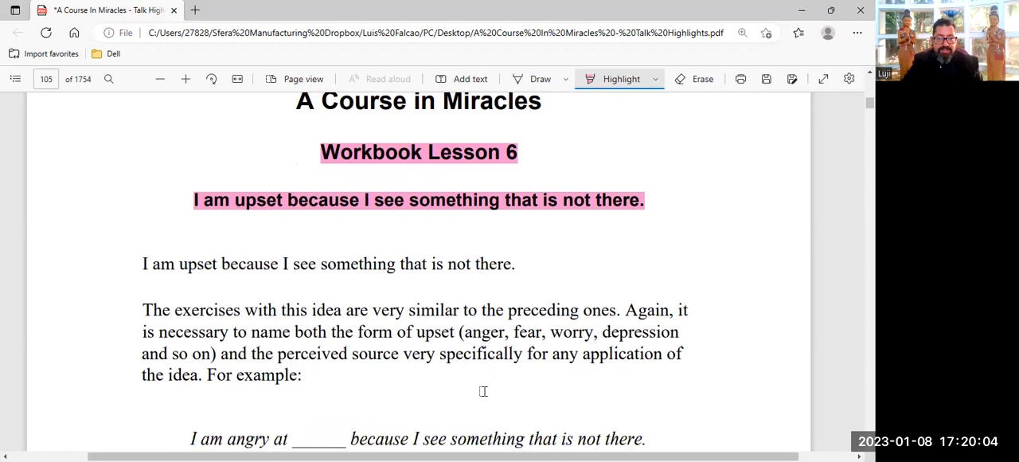
# Highlight in pink the Lesson 6 examples 'I am angry at…' and 'I am worried about…'.
pyautogui.scroll(-3)
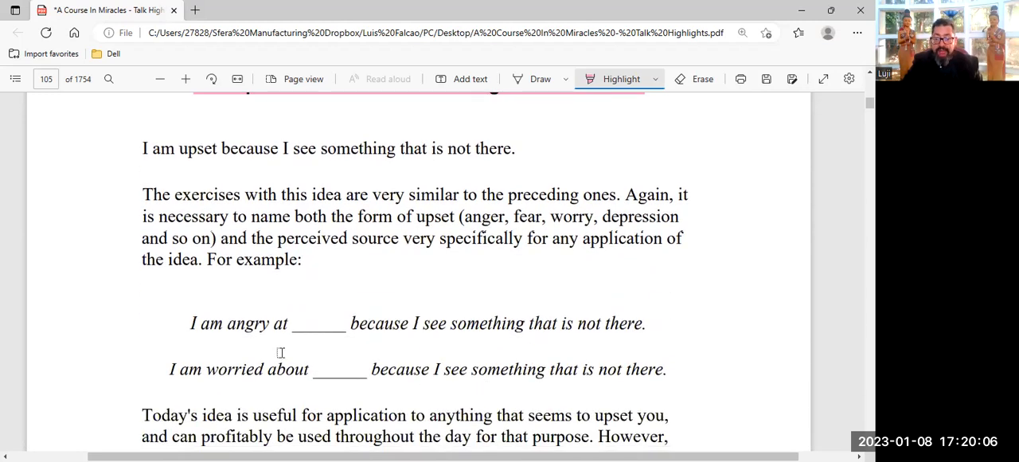
pyautogui.moveTo(191, 323); pyautogui.dragTo(572, 324)
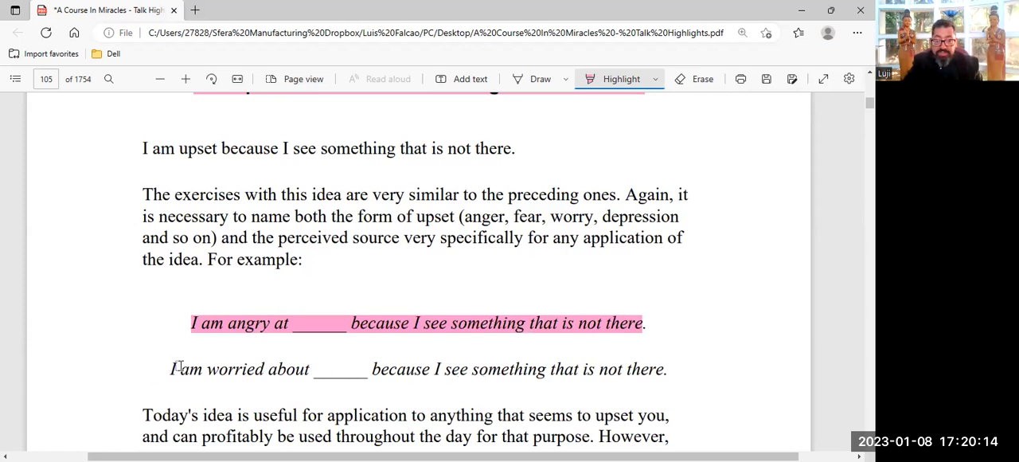
pyautogui.moveTo(169, 370); pyautogui.dragTo(667, 370)
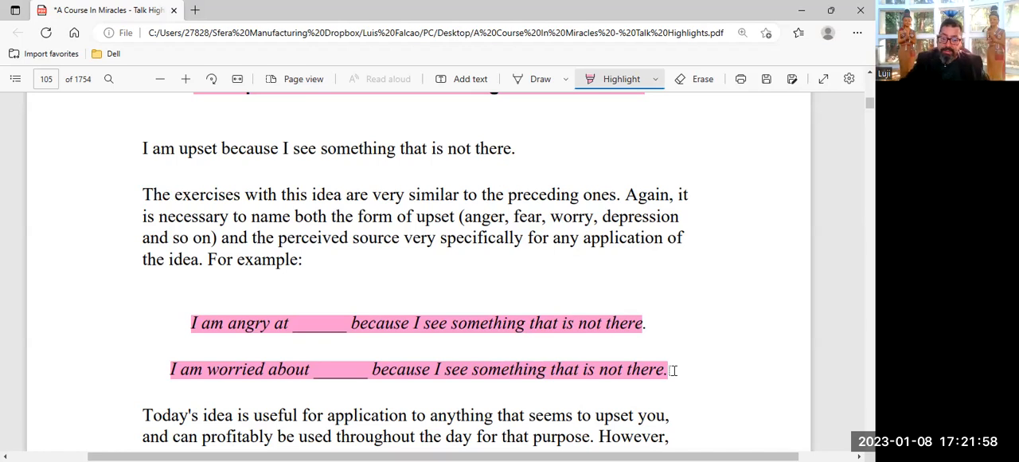
# Highlight in pink 'There are no small upsets. They are all equally disturbing to my peace of mind.'.
pyautogui.scroll(-3)
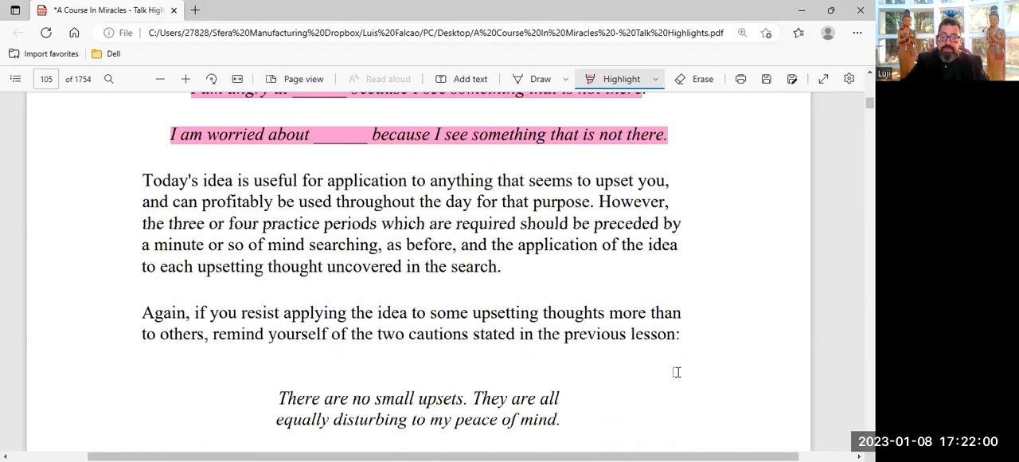
pyautogui.scroll(-3)
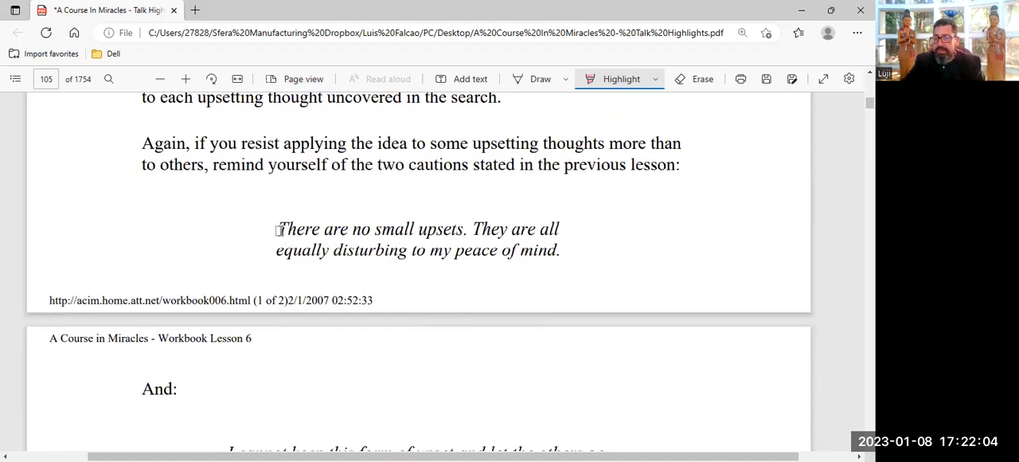
pyautogui.moveTo(277, 229); pyautogui.dragTo(561, 250)
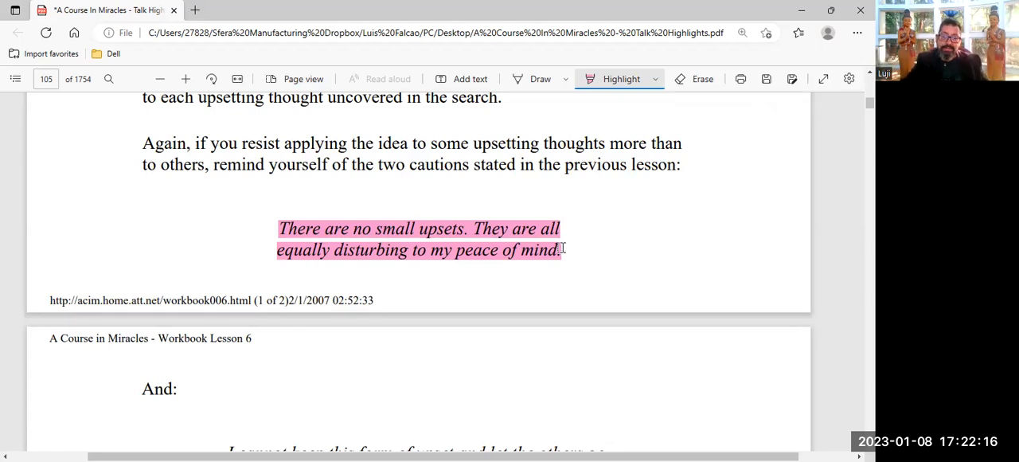
pyautogui.scroll(-3)
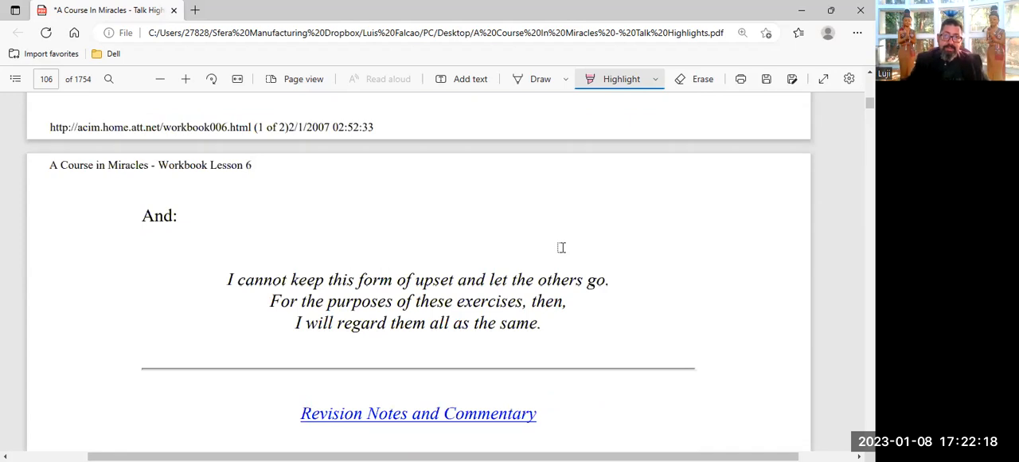